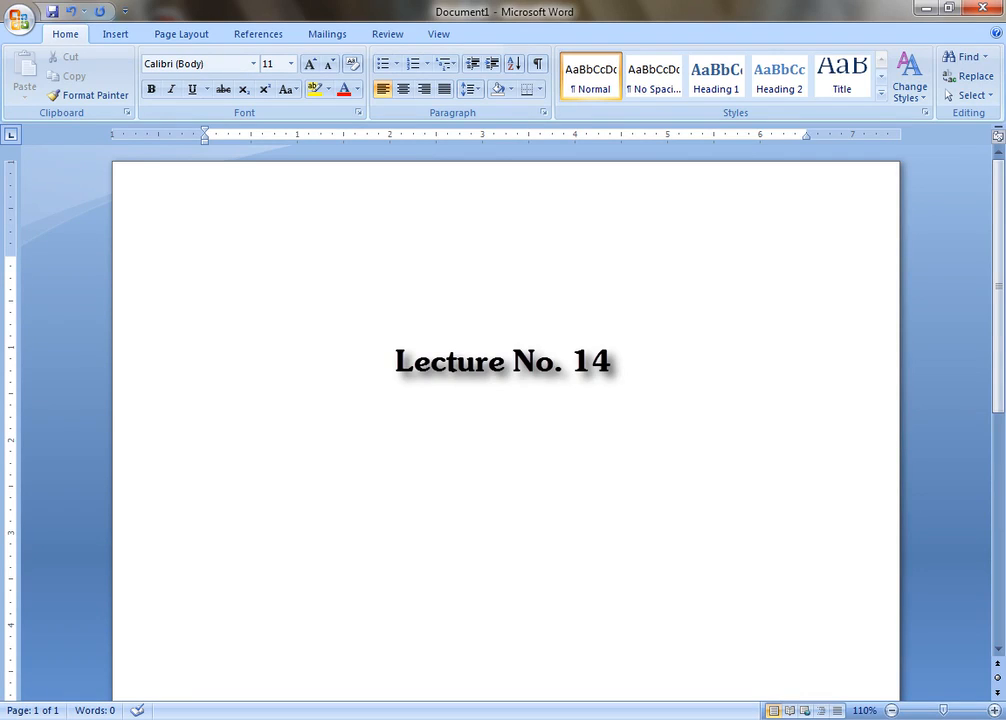
Place the cursor at the top of the page, noting the Lecture No. 1 hand-position tip
left_click(206, 264)
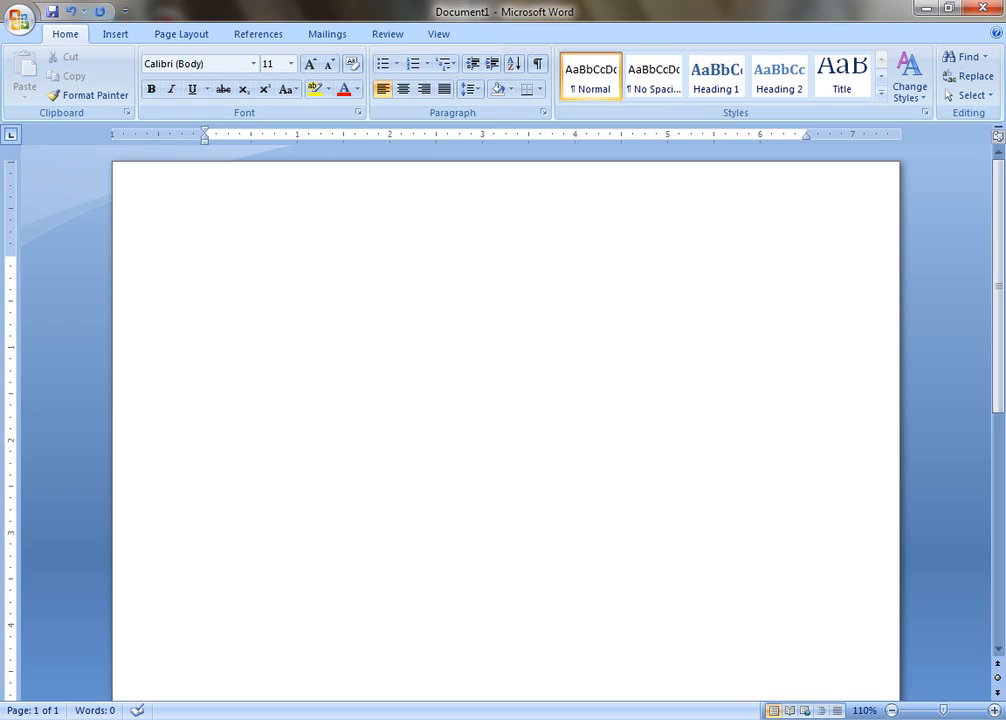
left_click(204, 264)
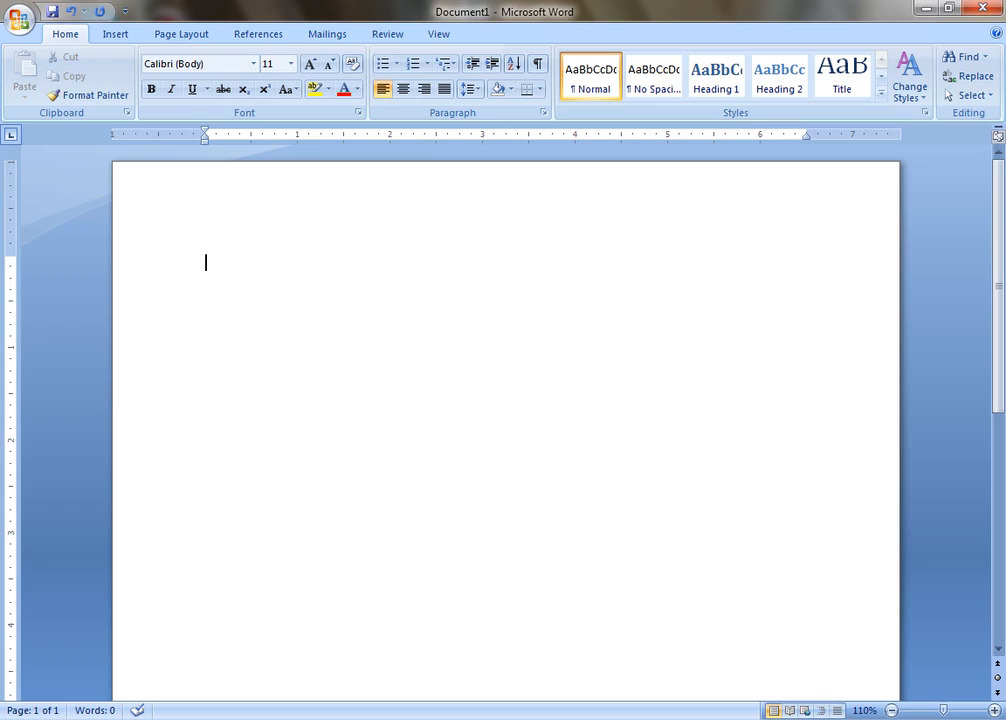
type("To type these words use the hand position of Lecture No. 1")
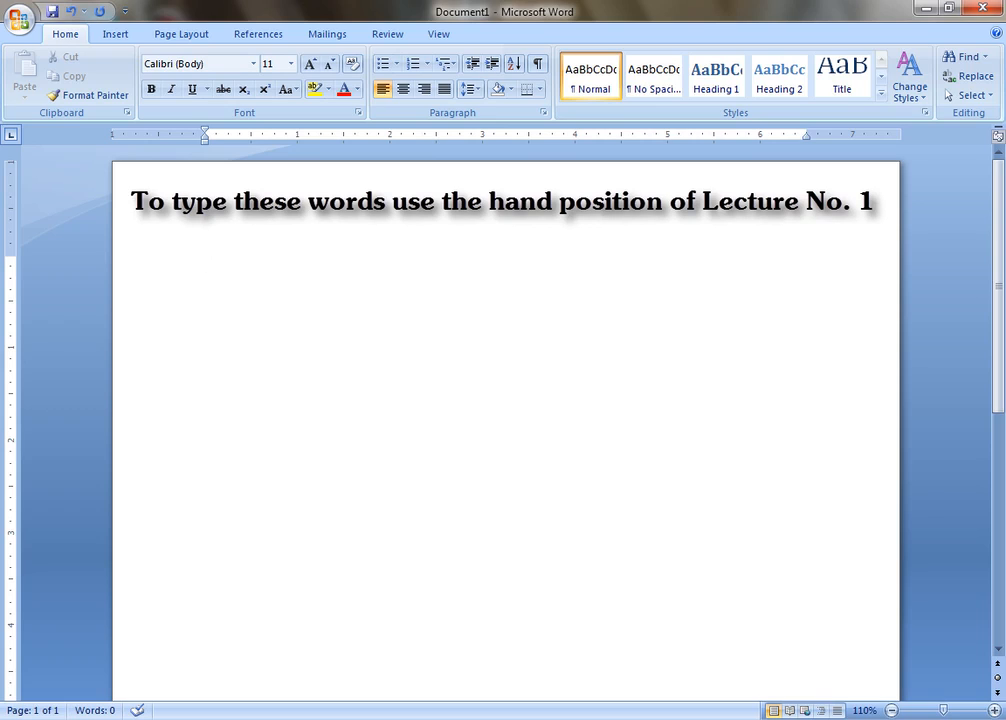
left_click(204, 262)
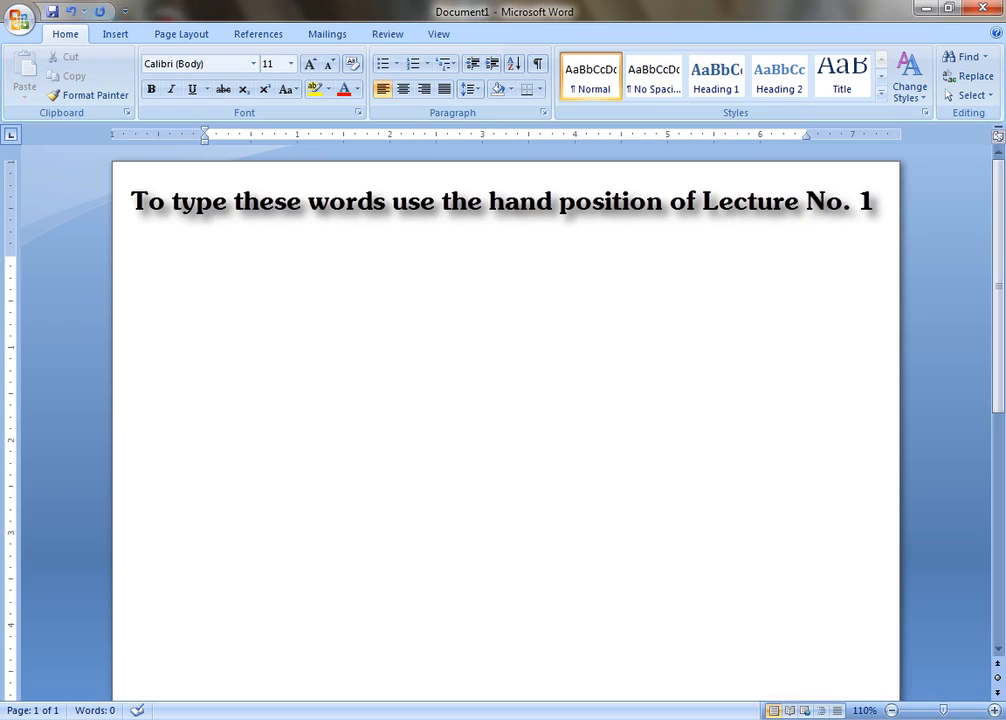
left_click(206, 262)
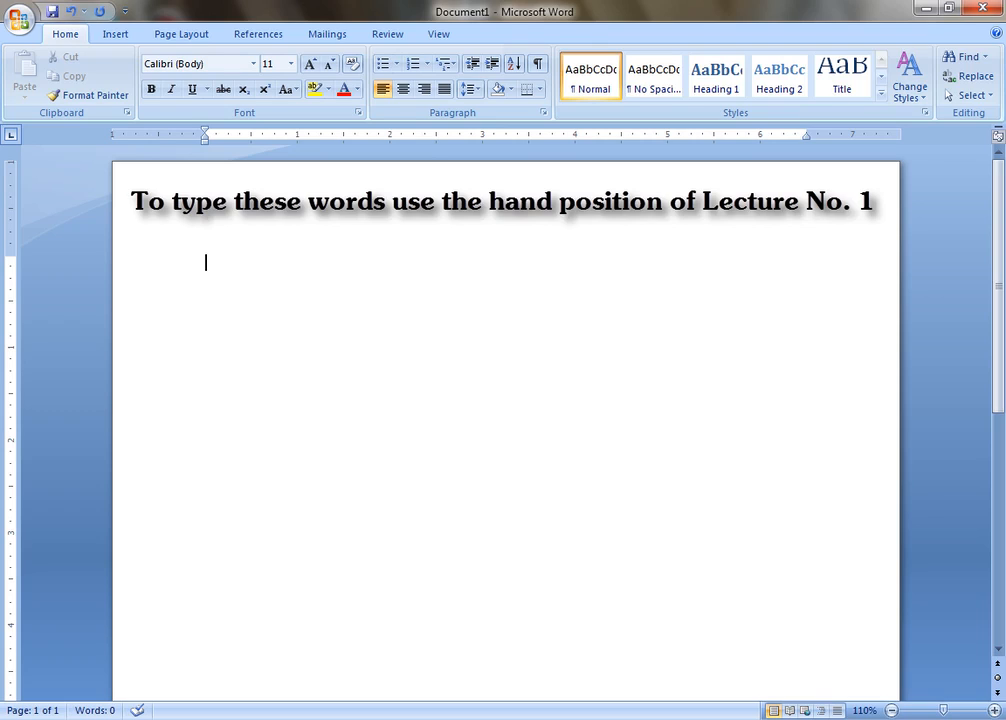
Write the first sentence "a quick brown fox jumps over the lazy dog."
type("a")
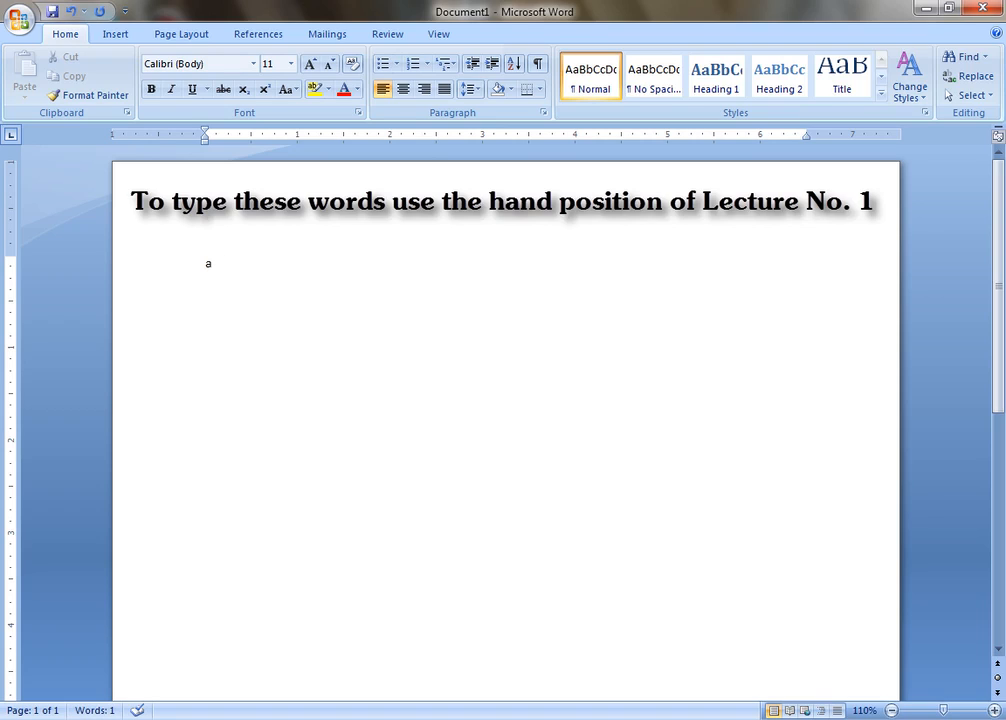
type("quick")
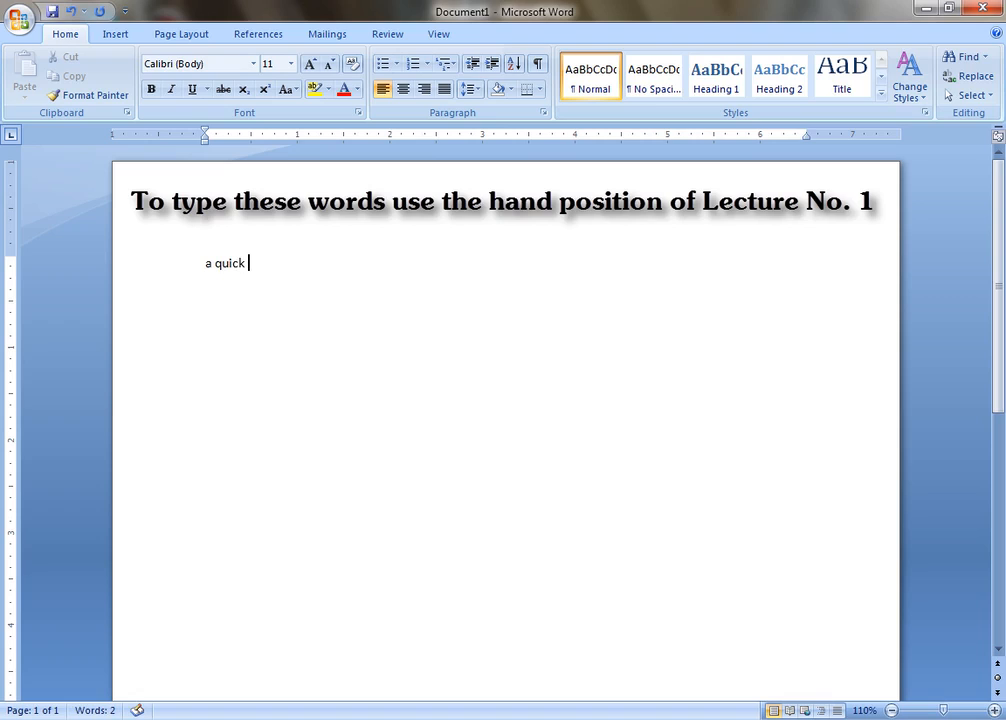
type("brown")
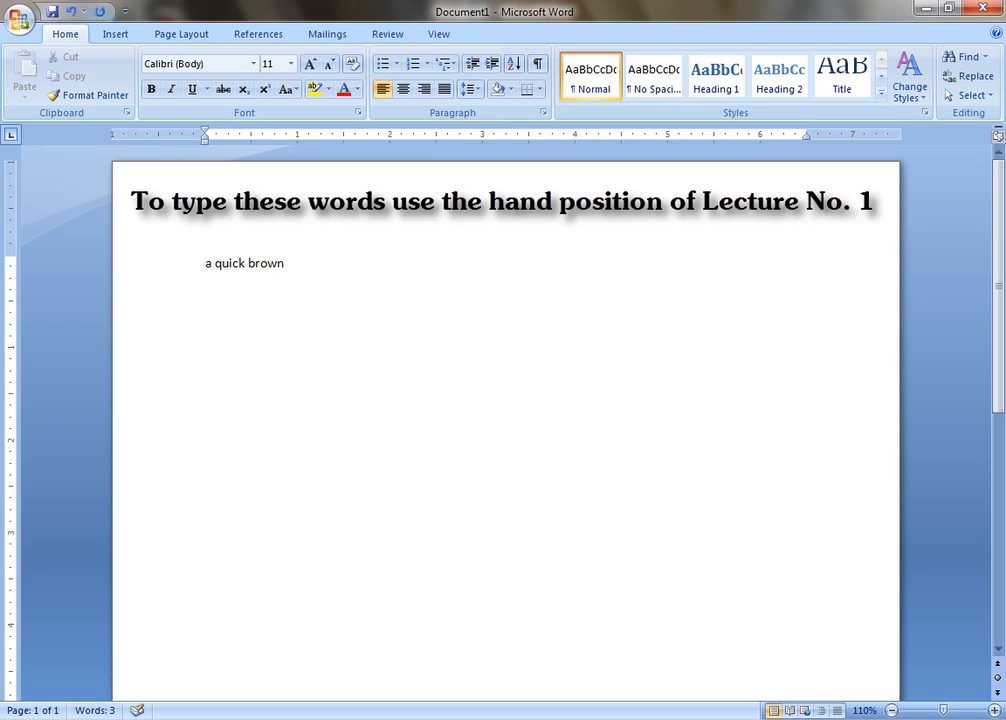
type("fox")
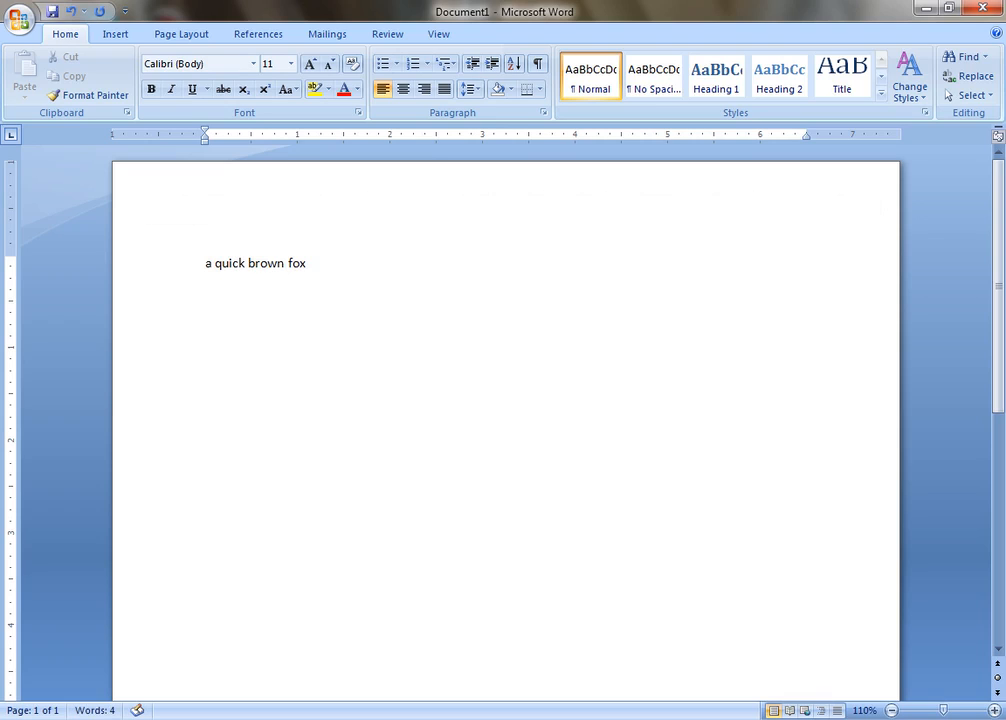
type("ju")
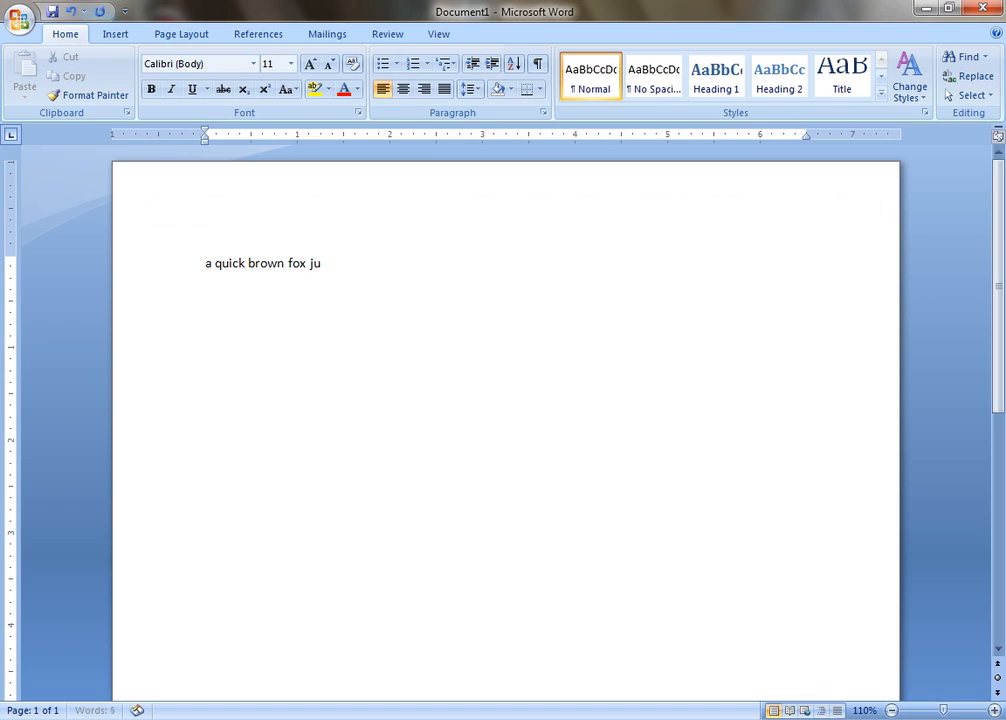
type("mps o")
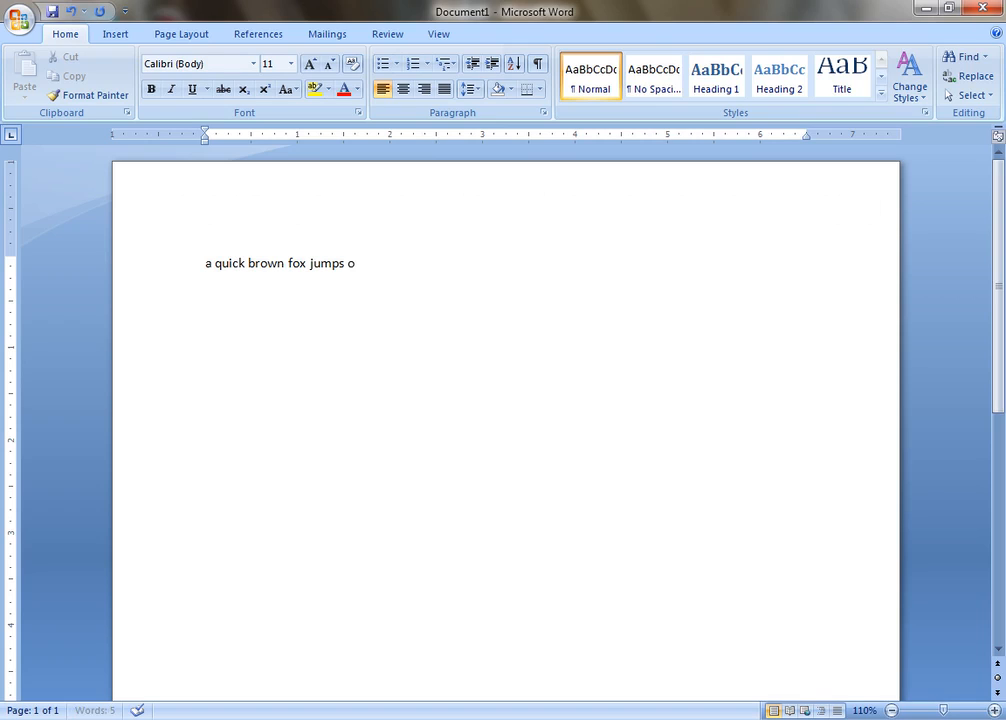
type("ver")
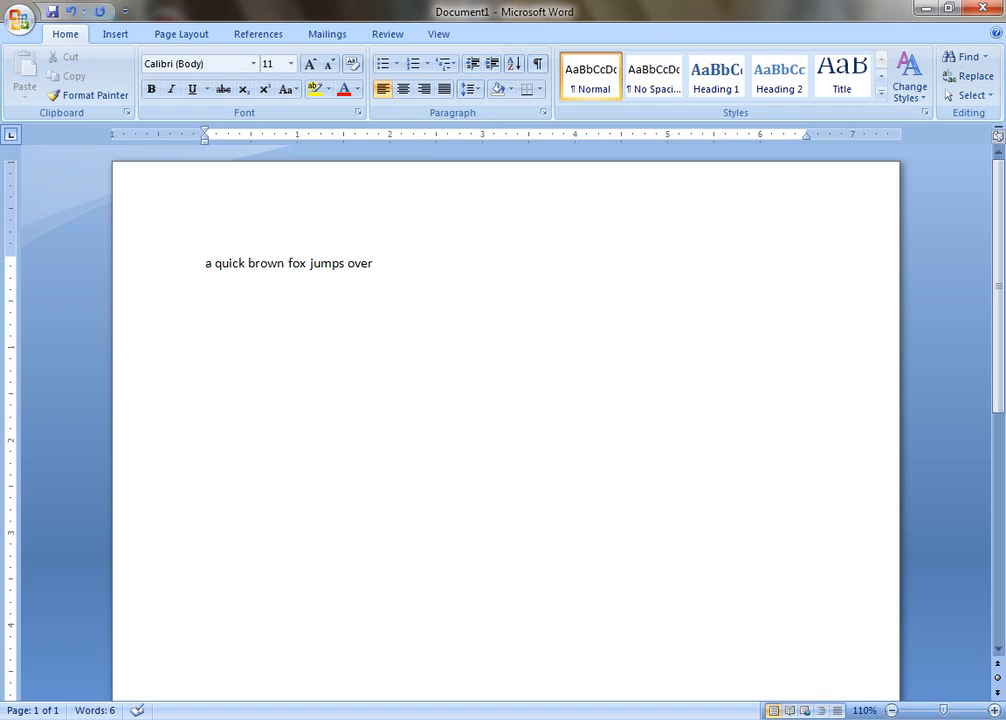
type("the la")
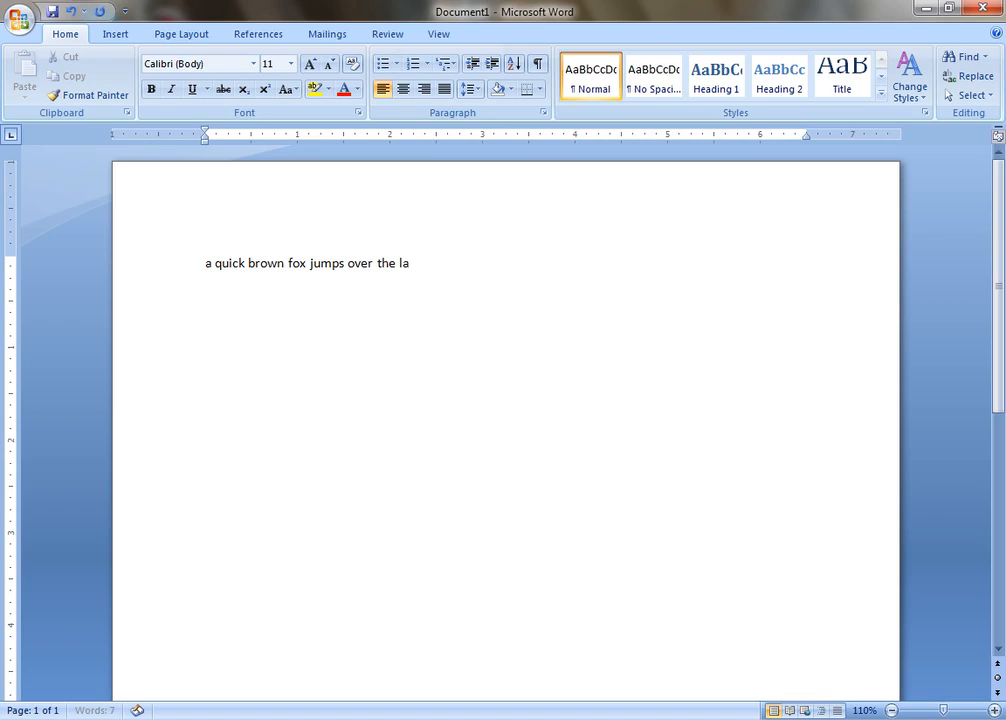
type("zy do")
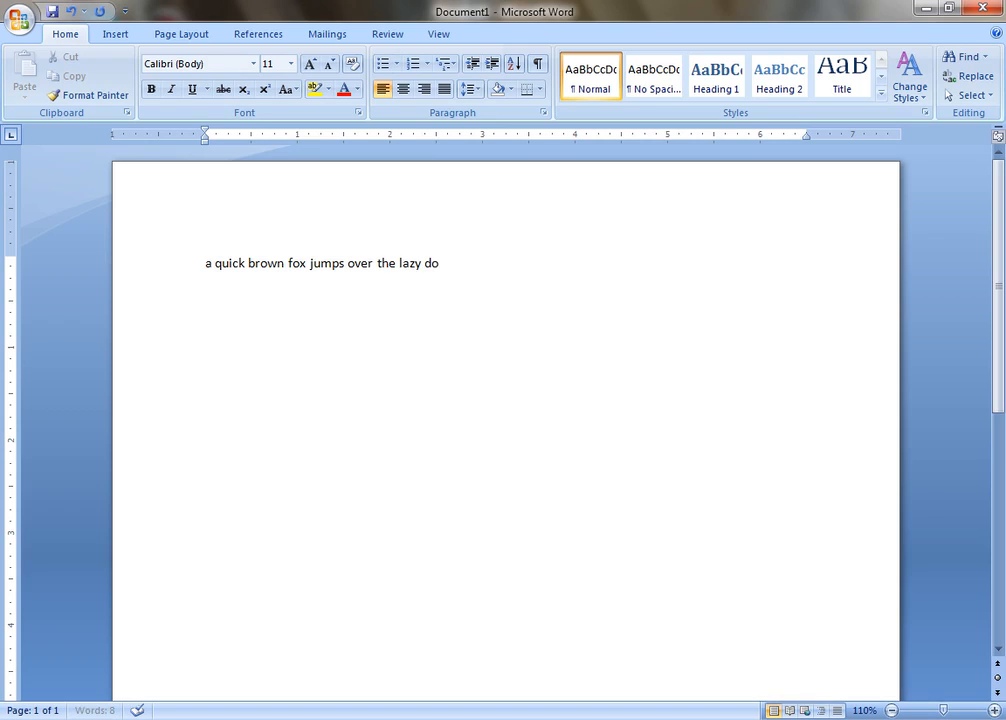
type("g.")
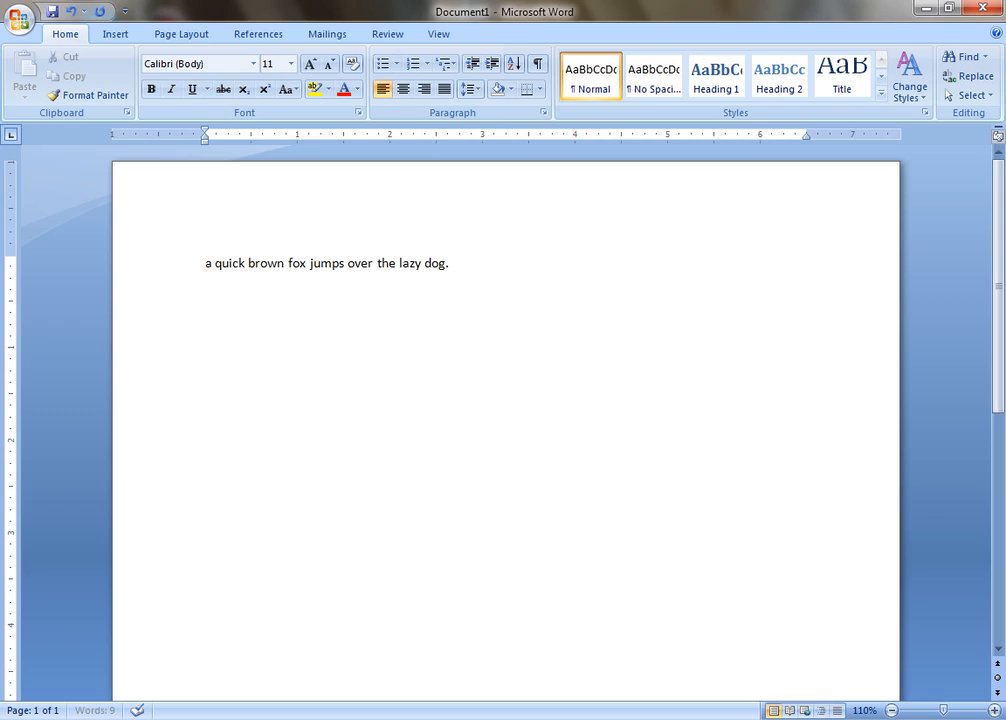
On a new paragraph, write "Just copying six words from booklet is heavy quiz."
key("enter")
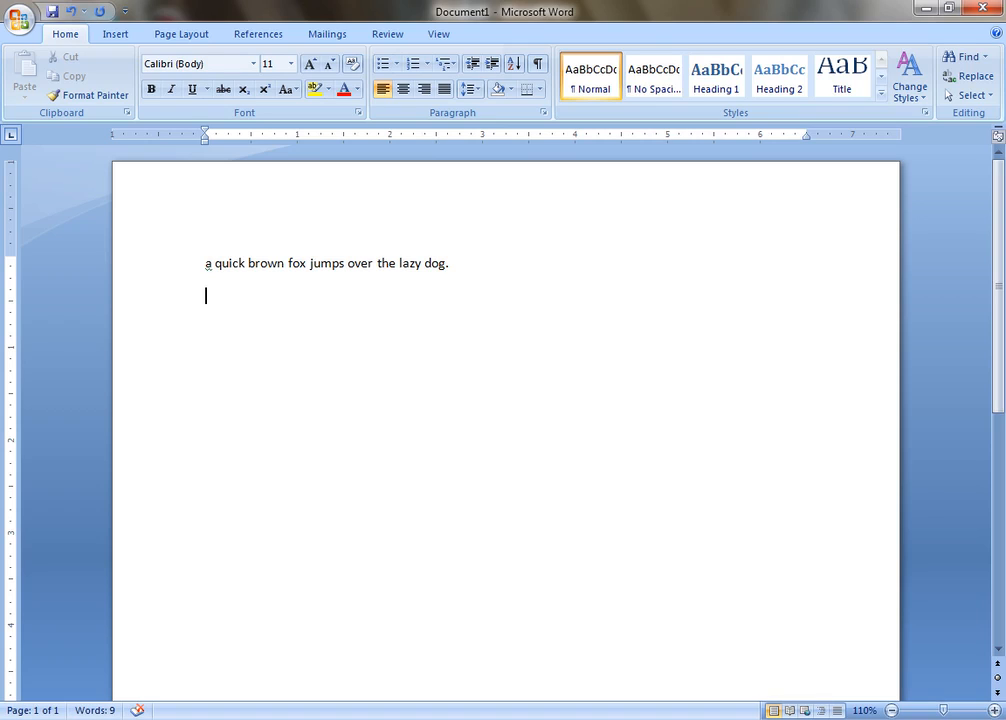
type("Just co")
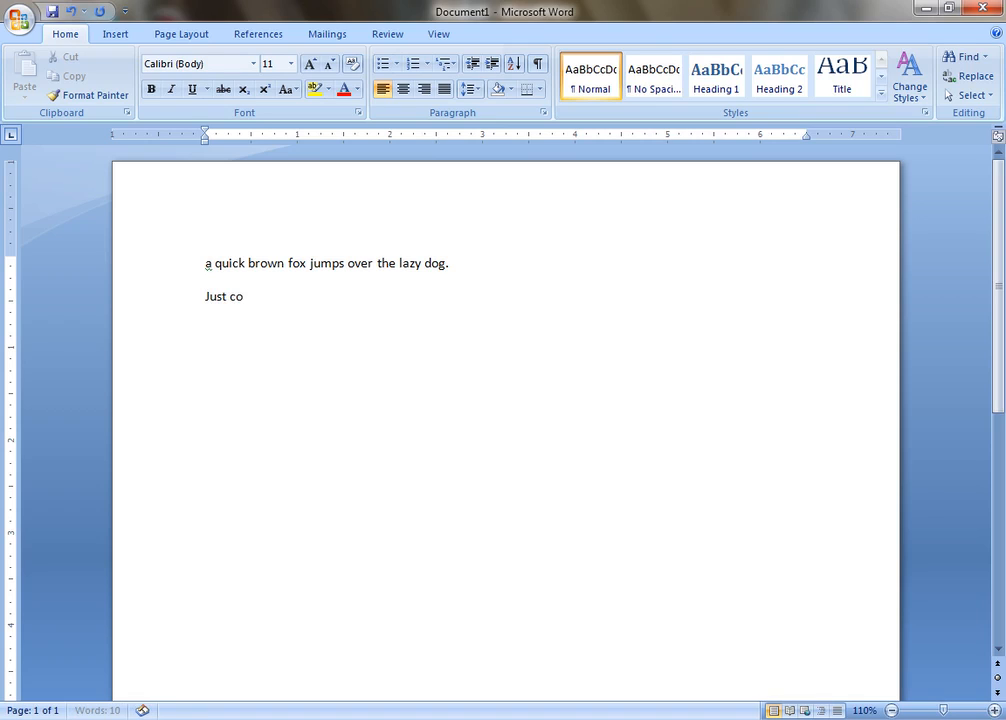
type("pying six words fro")
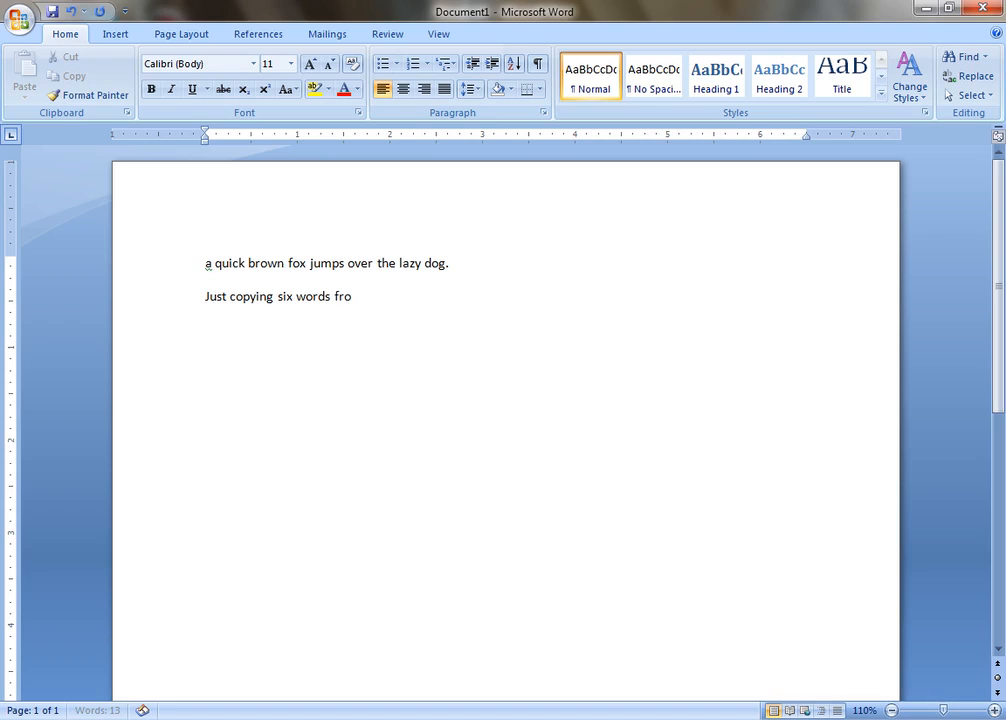
type("m booklet is")
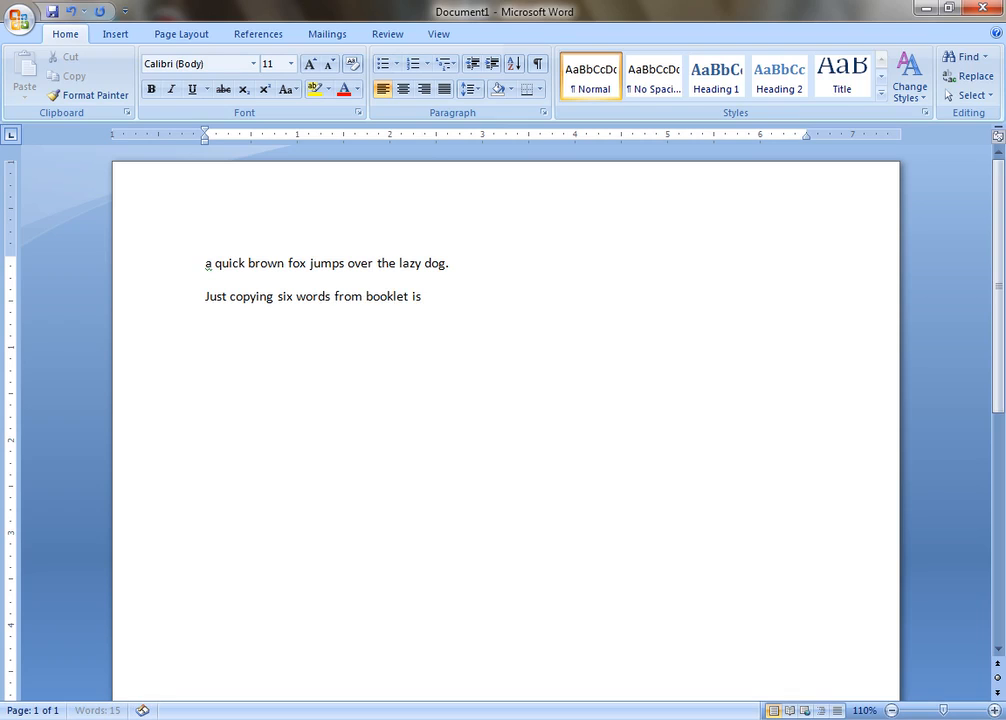
type("heavy")
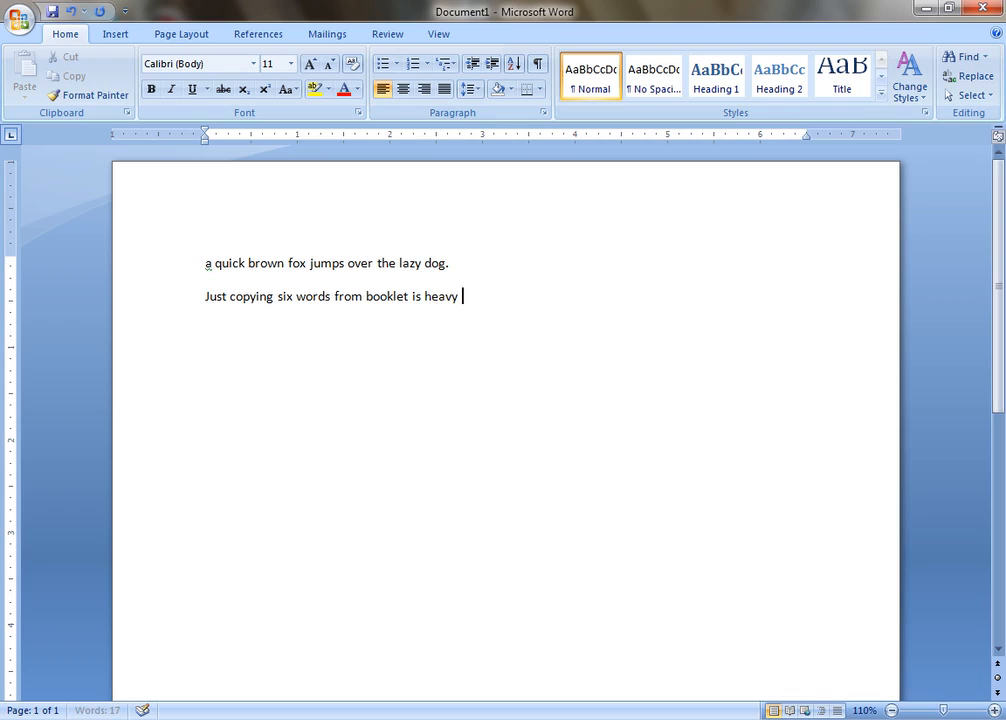
type("quiz")
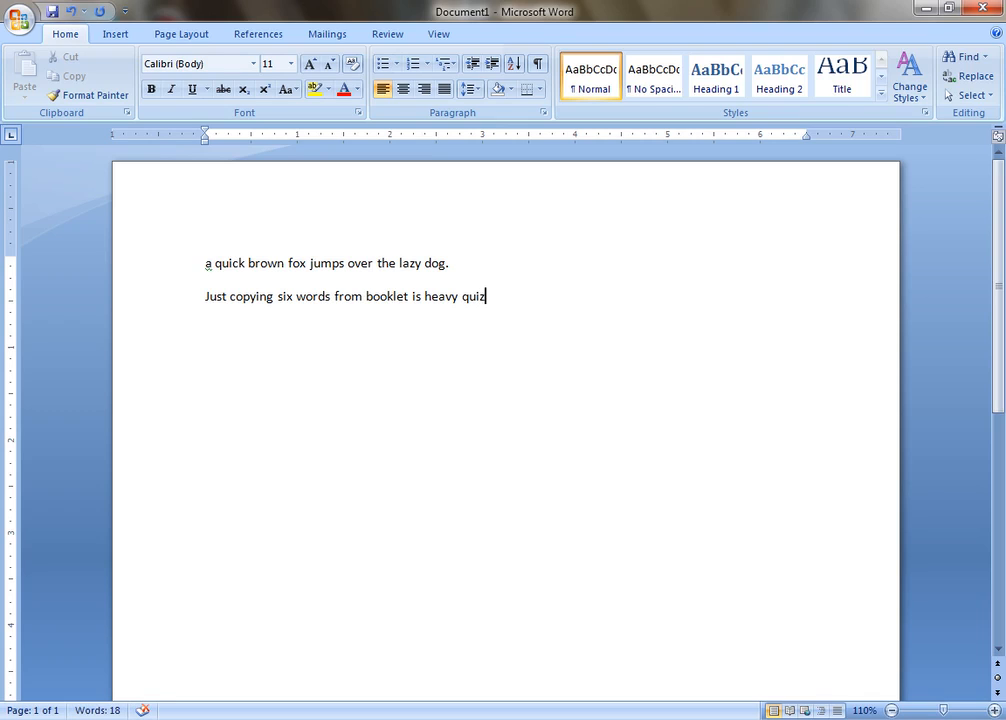
type(".")
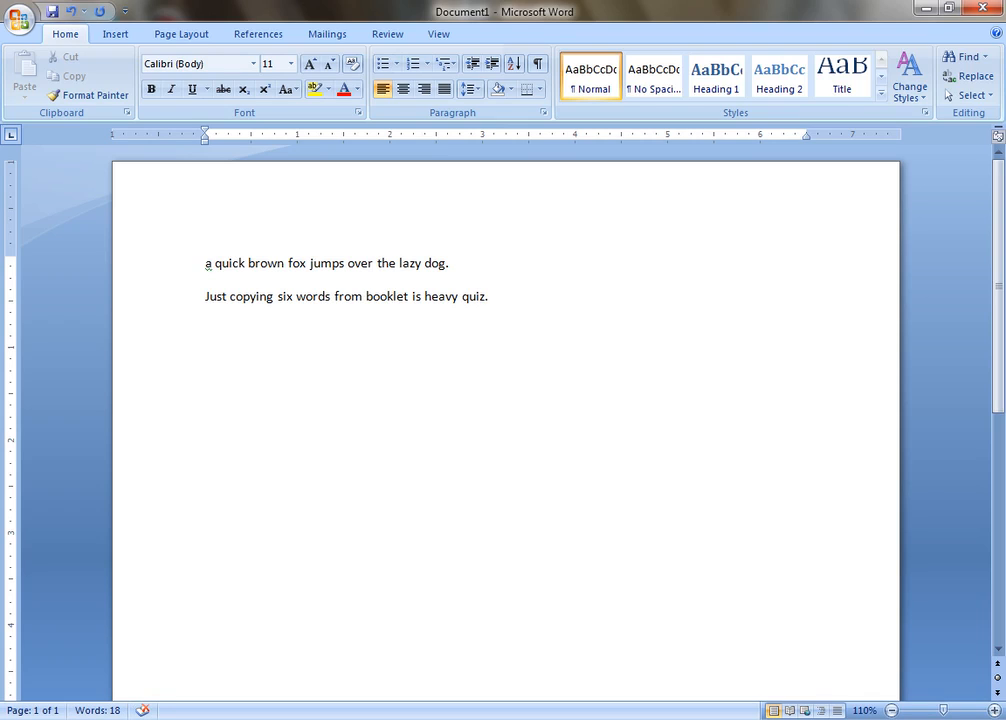
Write the third sentence "Liza quickly mixed the very big jar of new soap."
type("Liza")
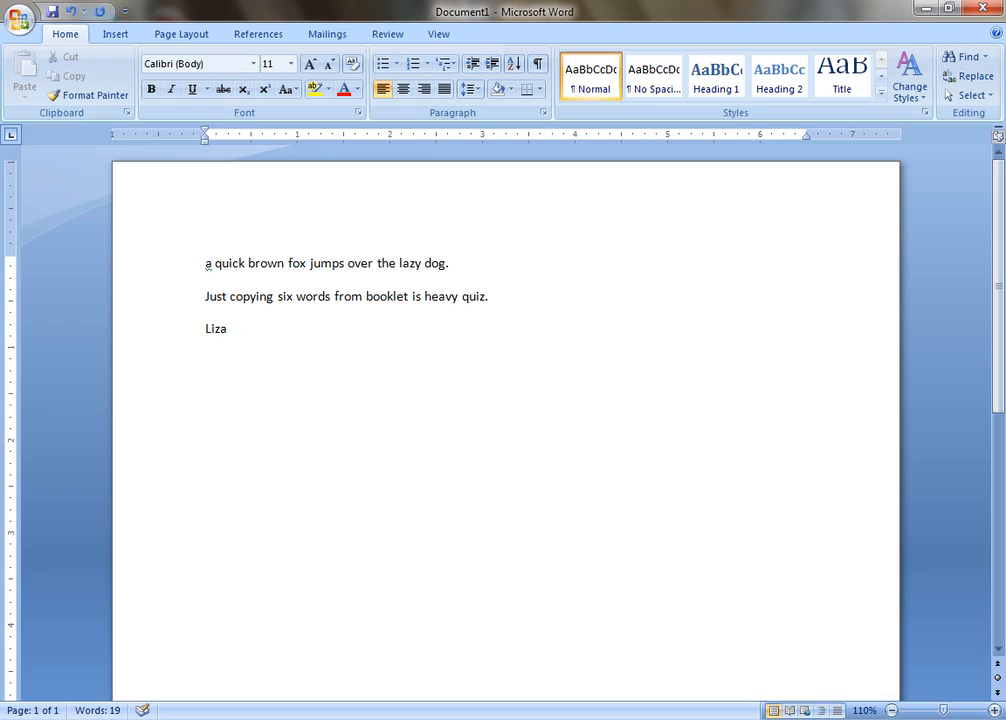
type("quickl")
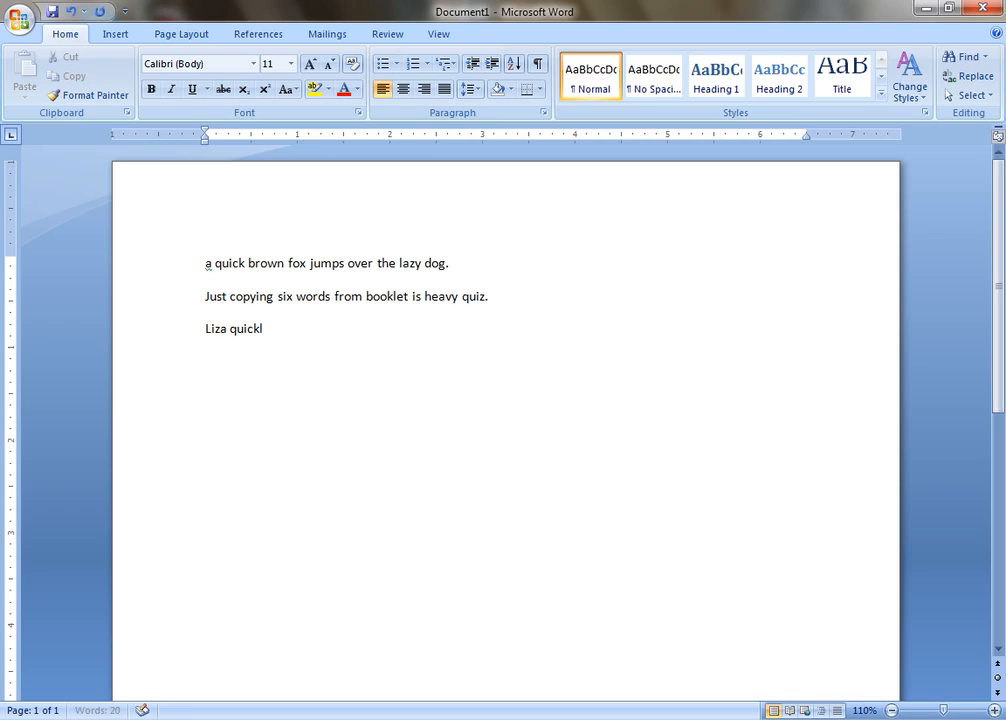
type("y mixed the")
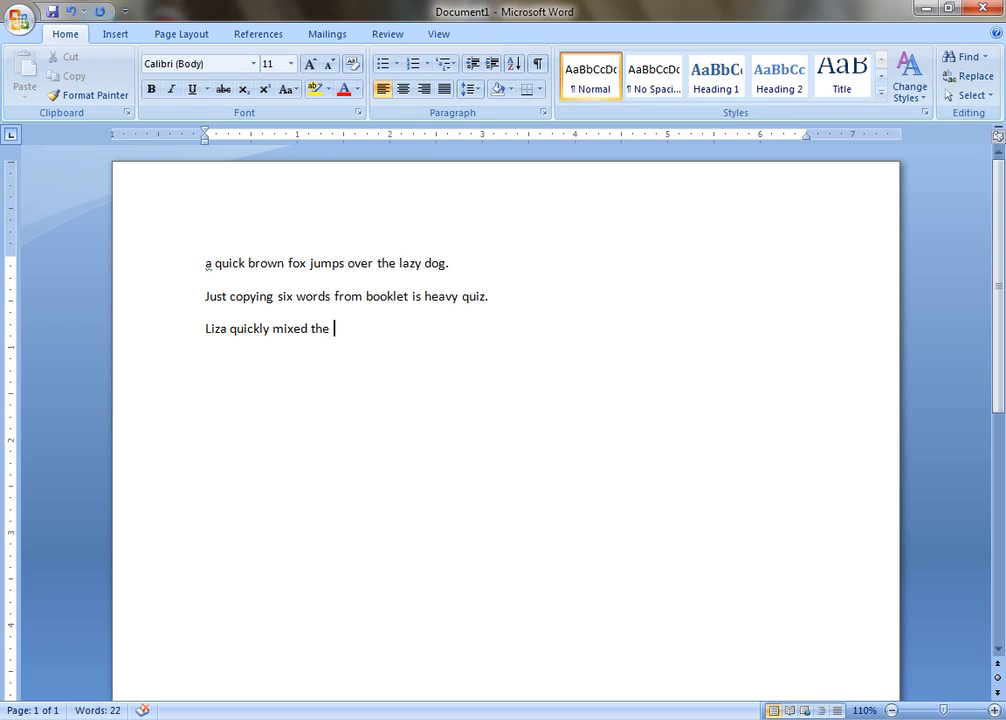
type("very")
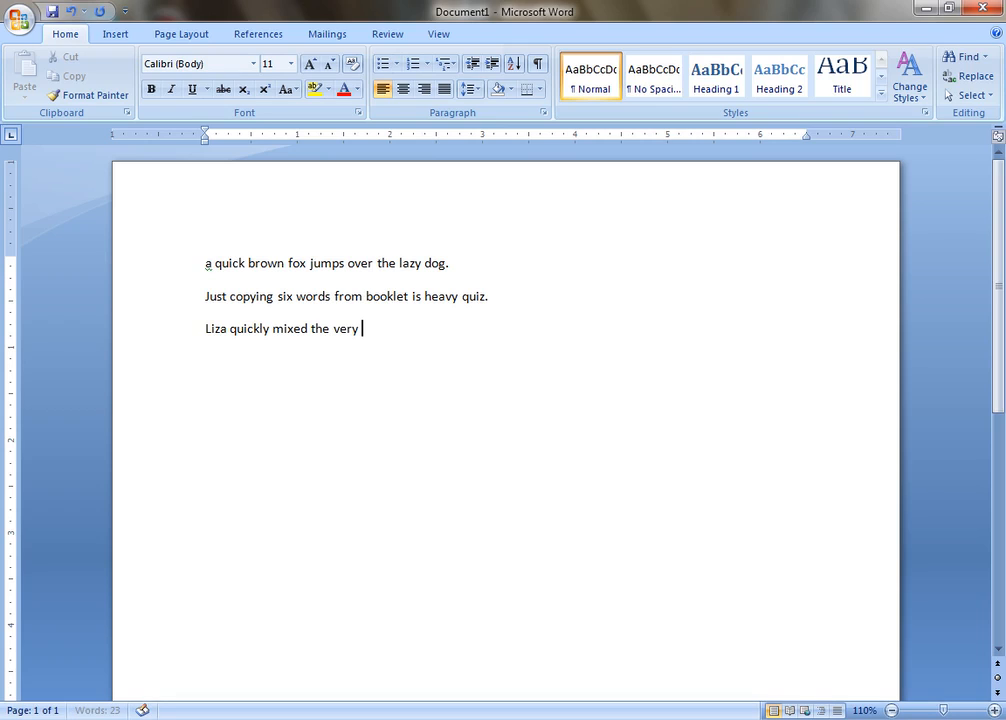
type("big jar of")
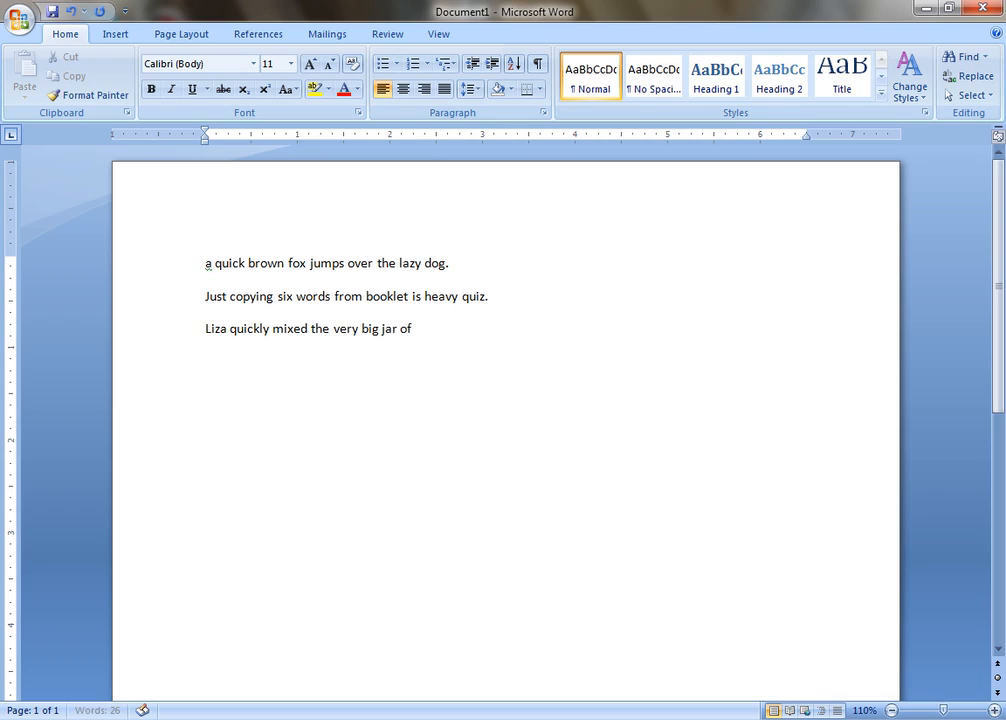
type("new")
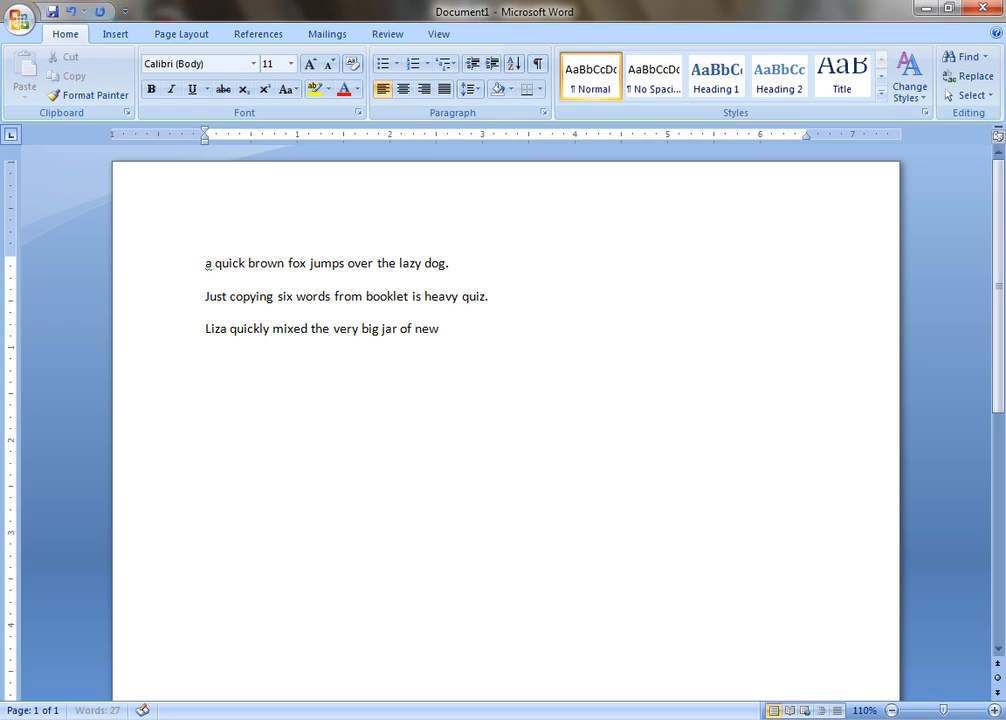
type("soap")
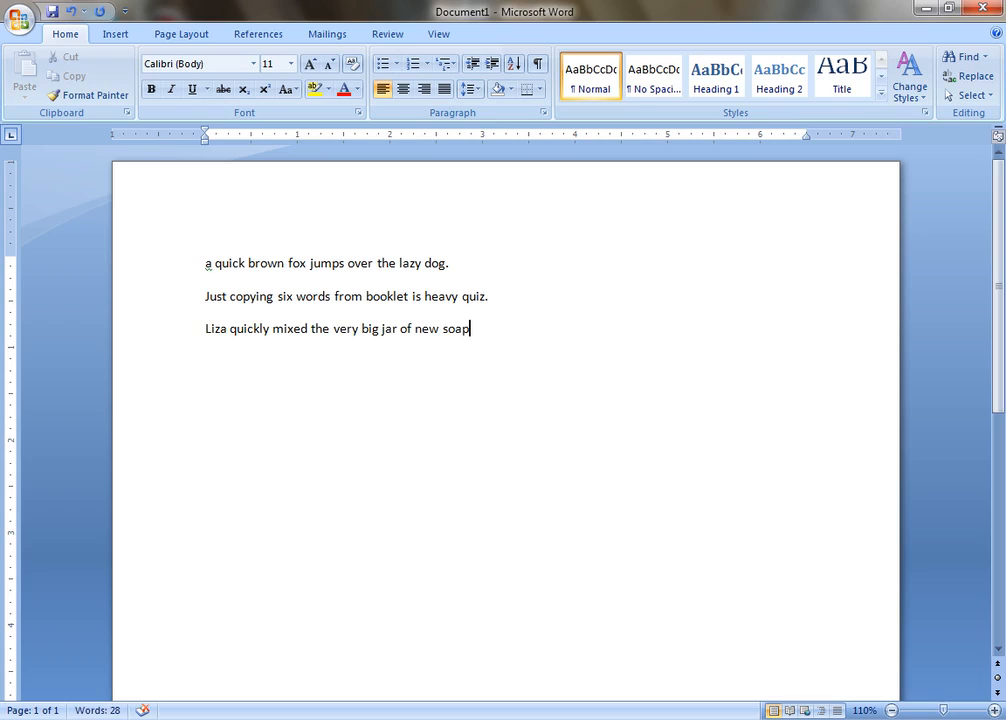
type(".")
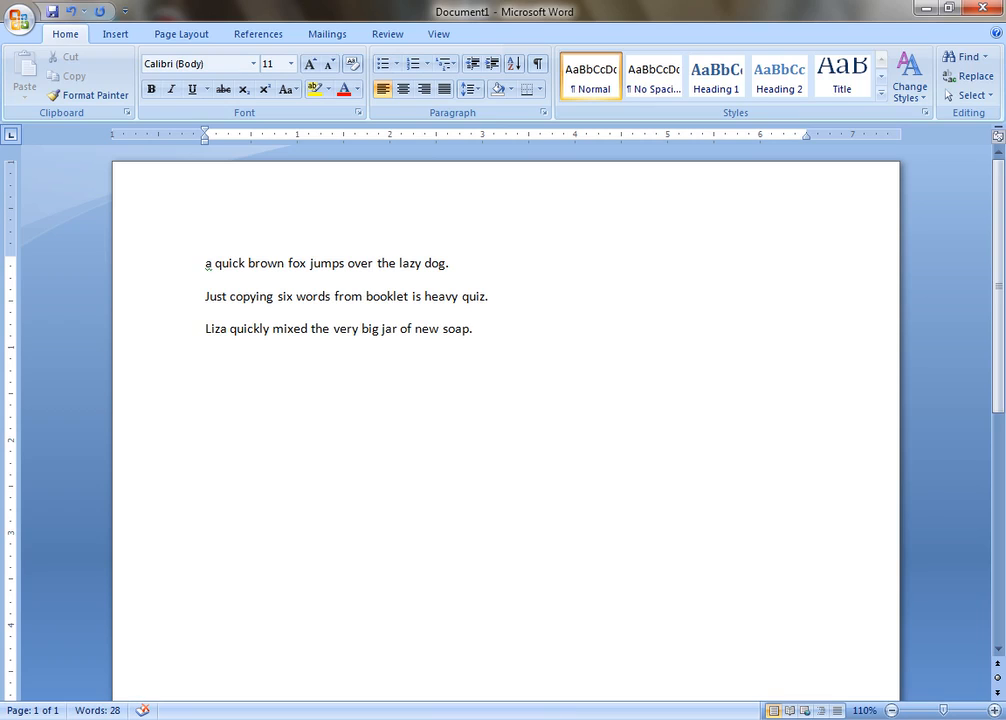
Write the fourth sentence "A quick brown fox jumps over the lazy dog." with a capital A
type("A")
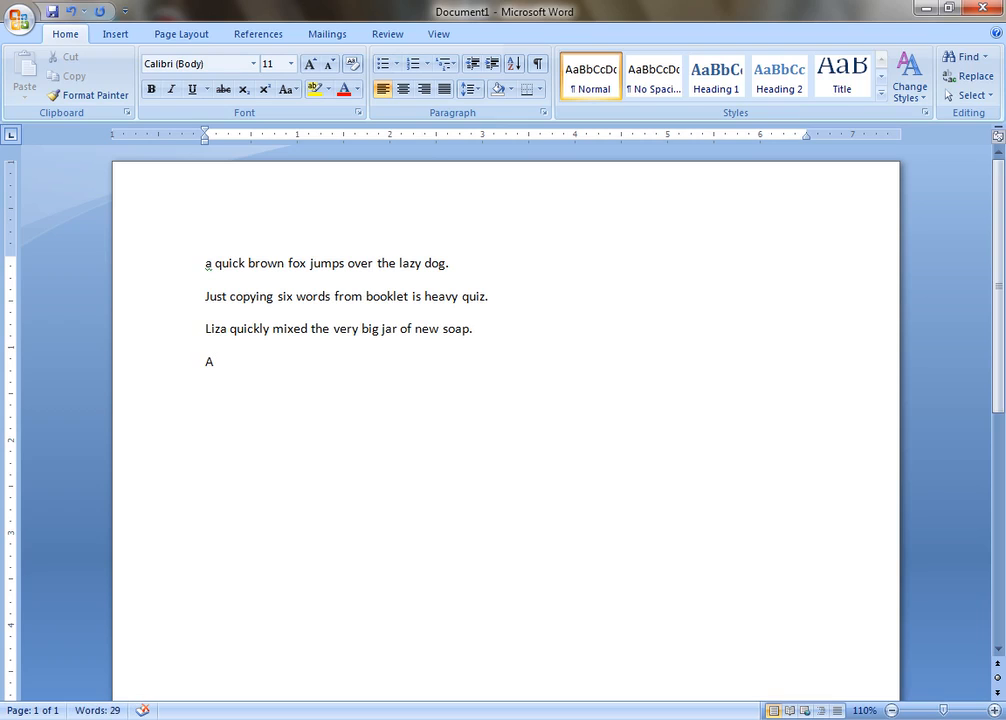
type("quick")
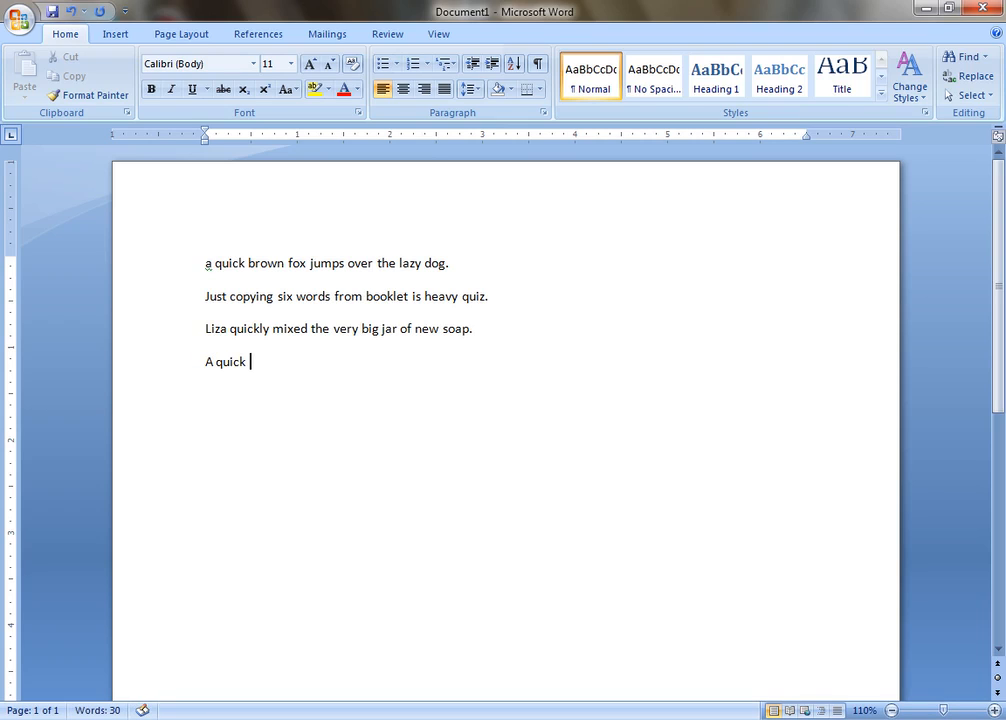
type("brown fox jump")
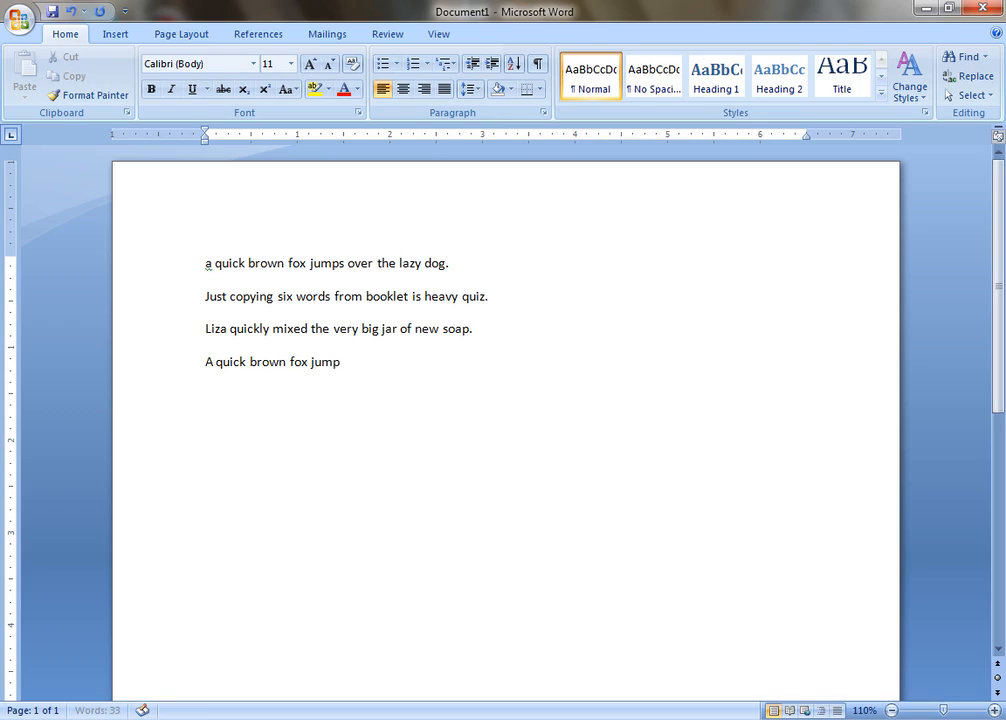
type("s over")
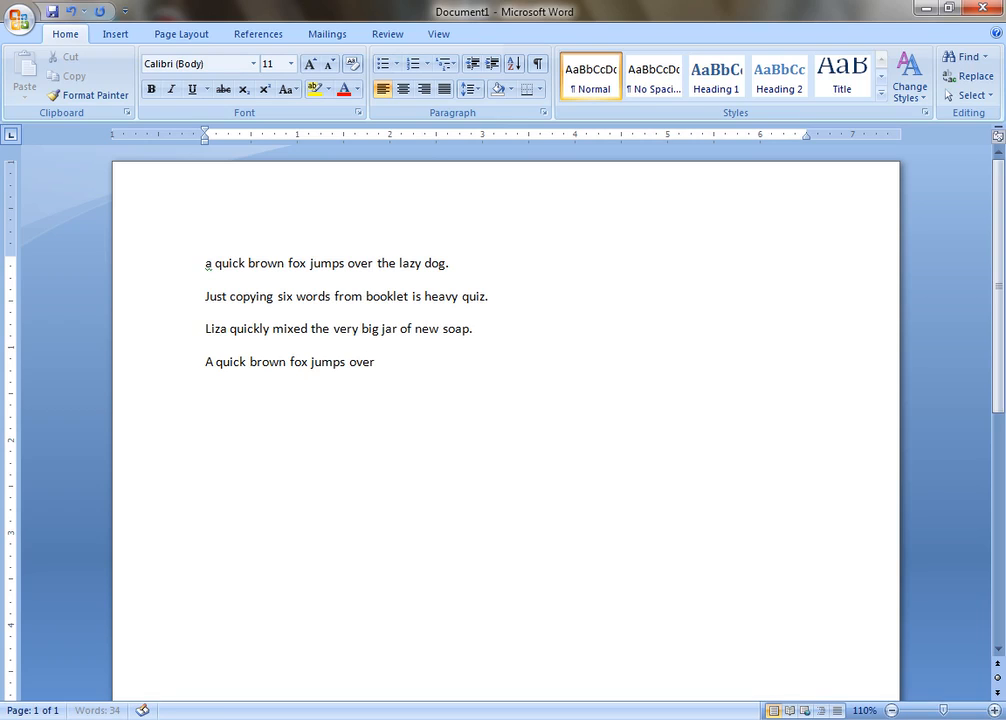
type("the")
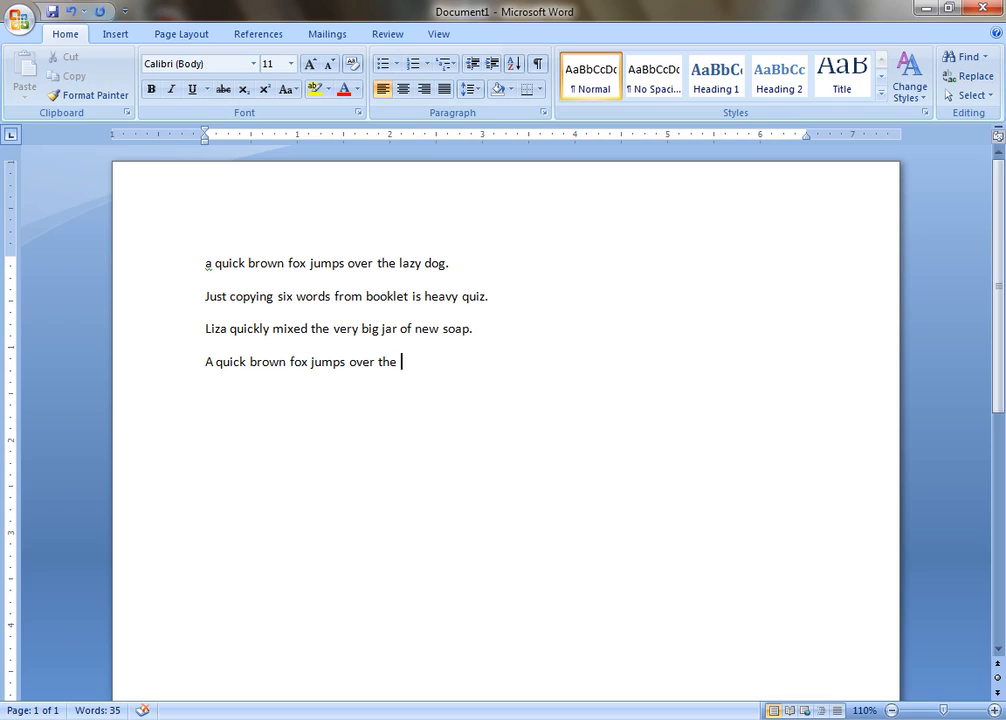
type("lazy d")
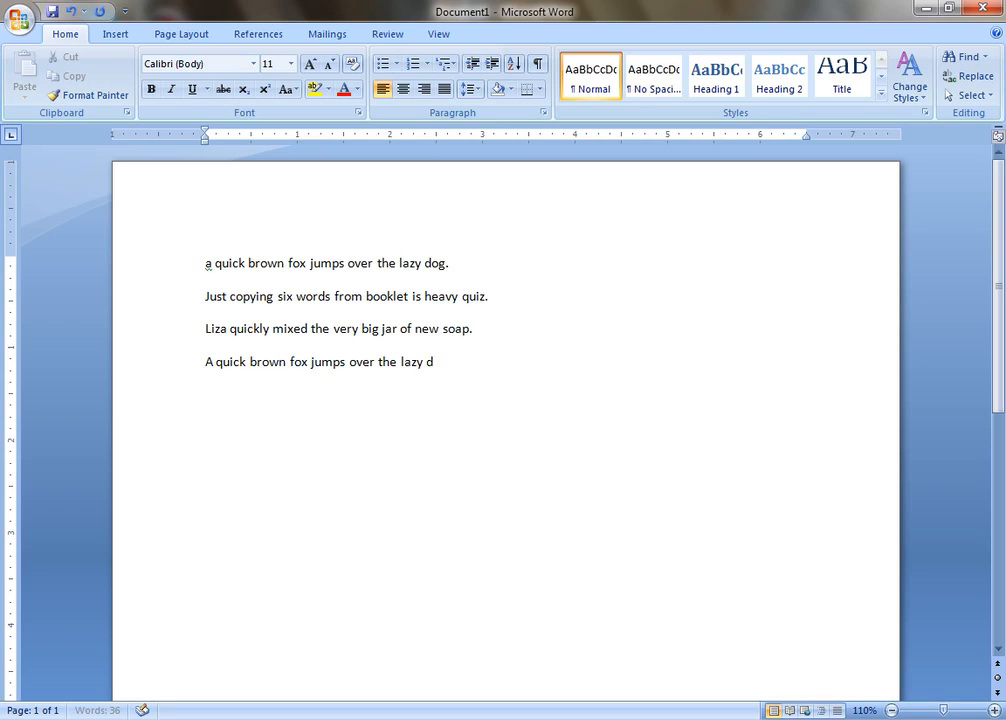
type("og.")
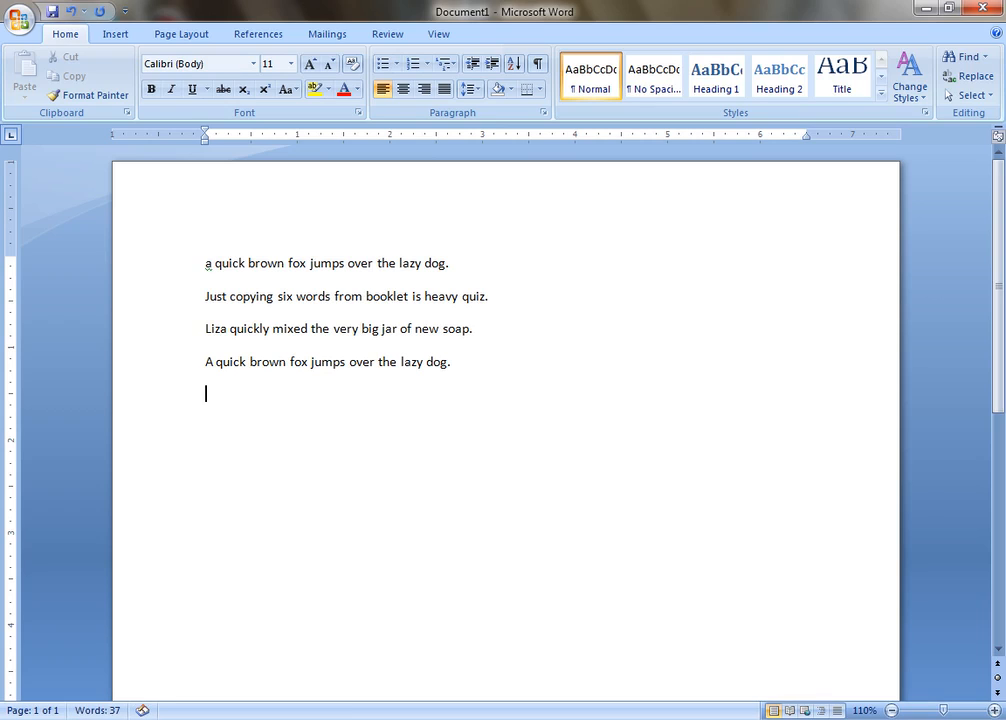
Write "Just copying six words from booklet is heavy quiz." and start a new paragraph
type("just")
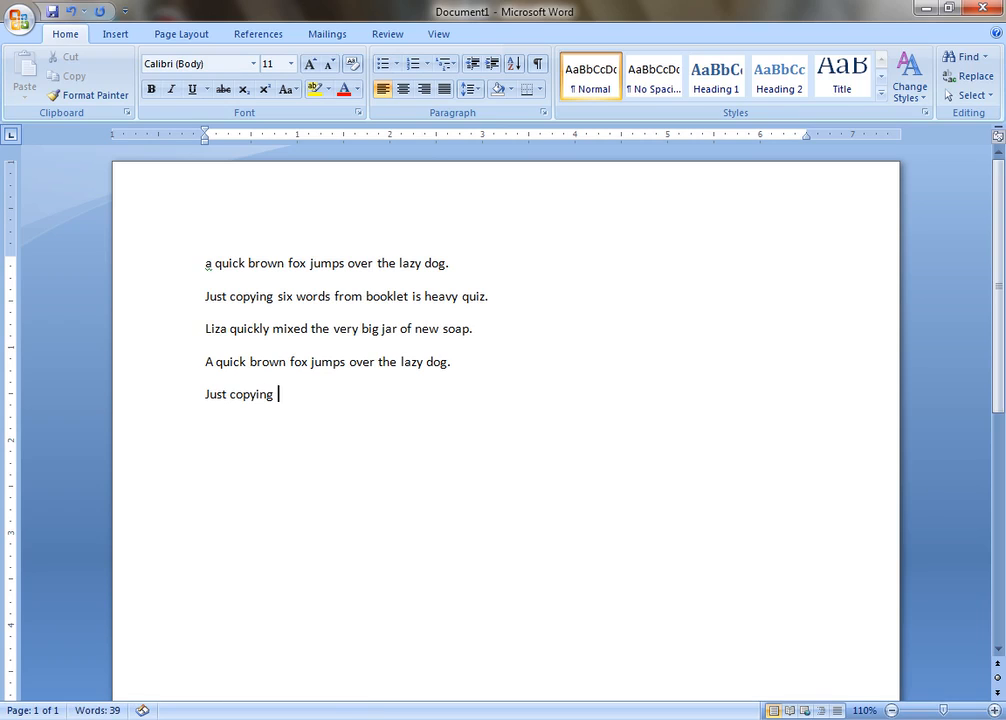
type("six wor")
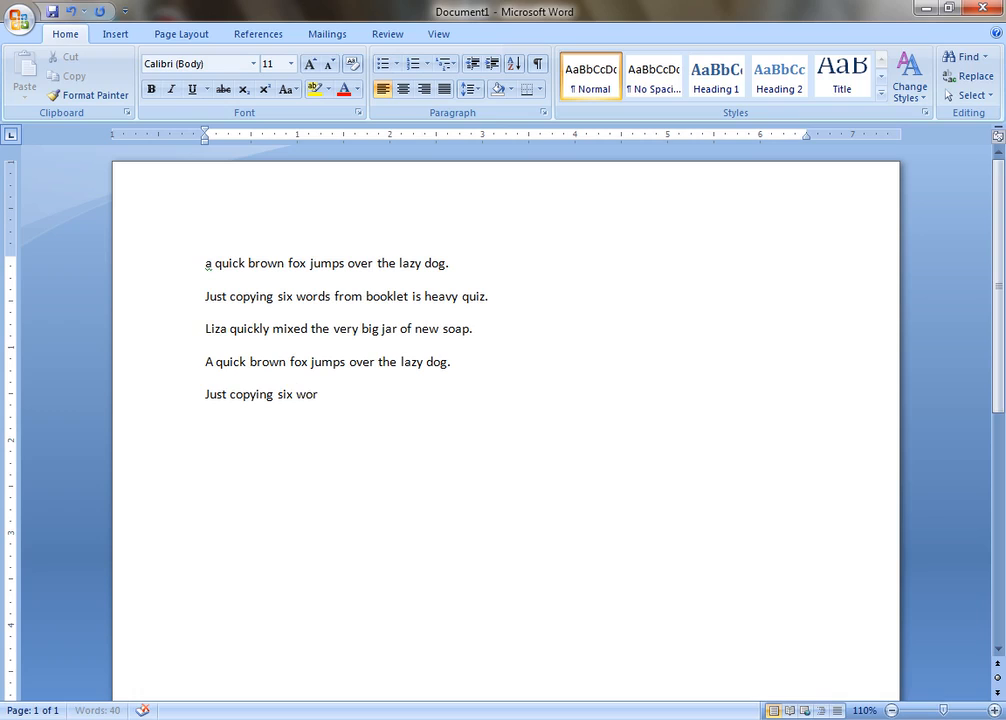
type("ds")
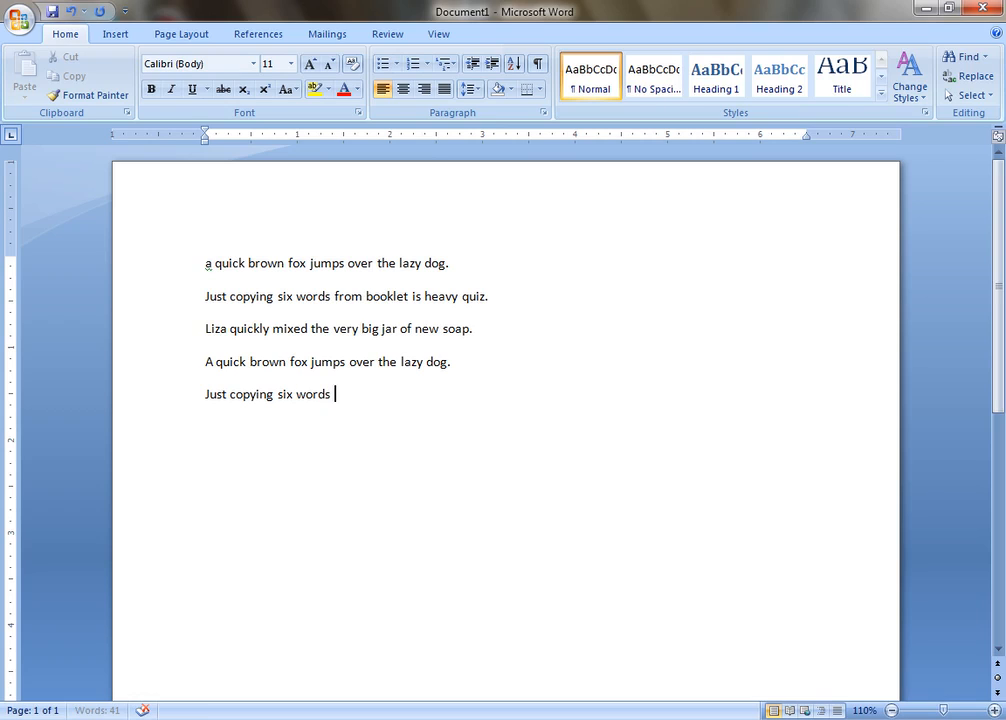
type("from booklet is")
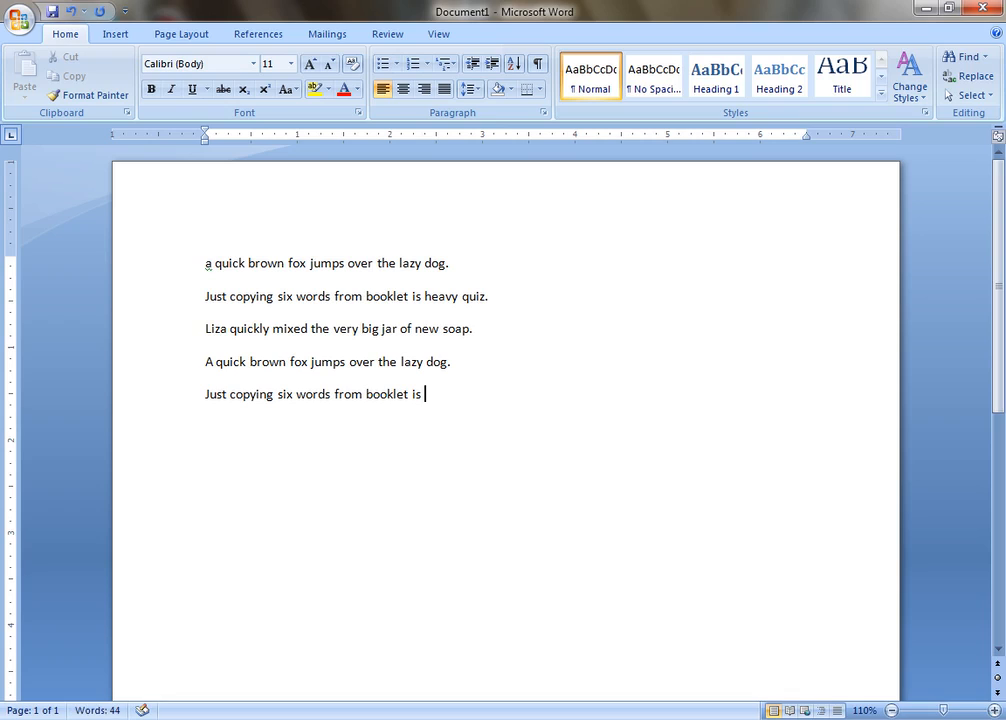
type("heavy")
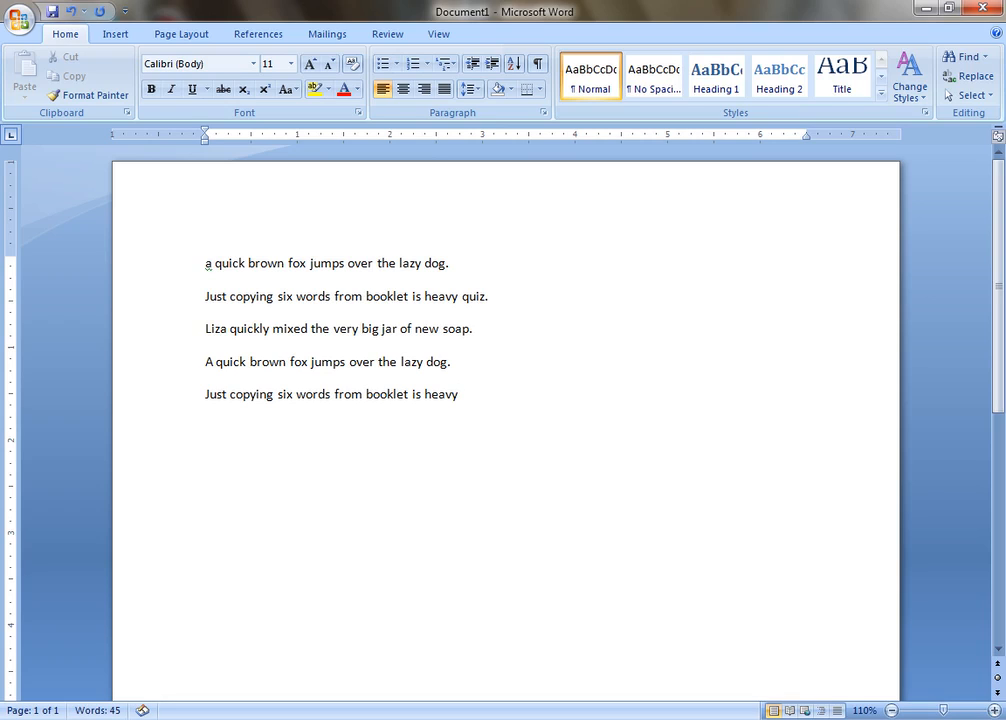
type("quiz.")
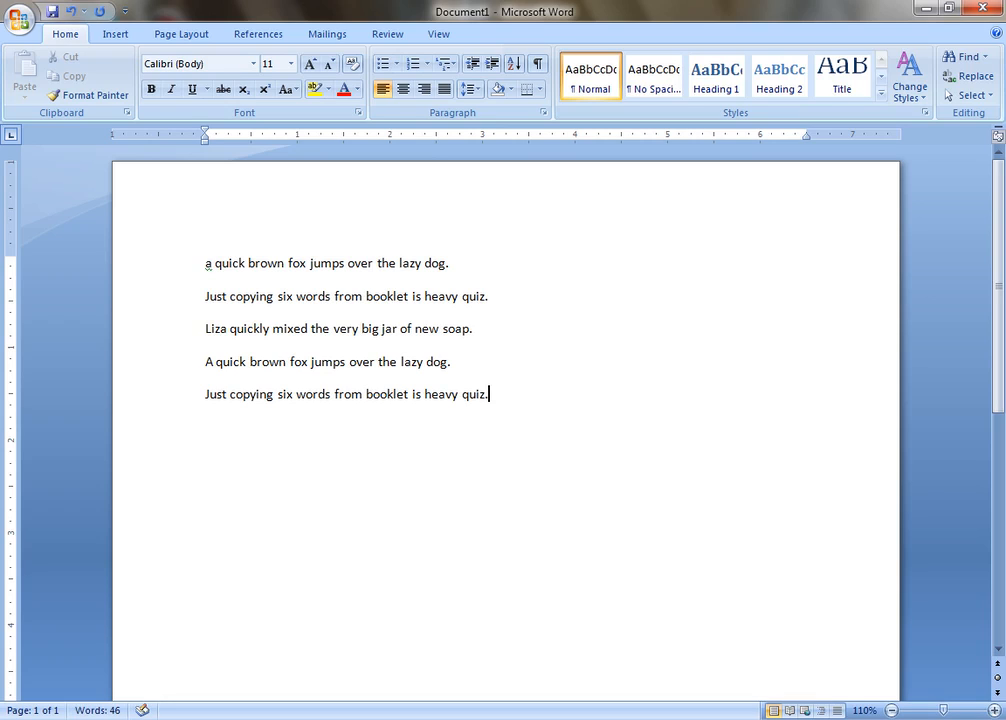
key("enter")
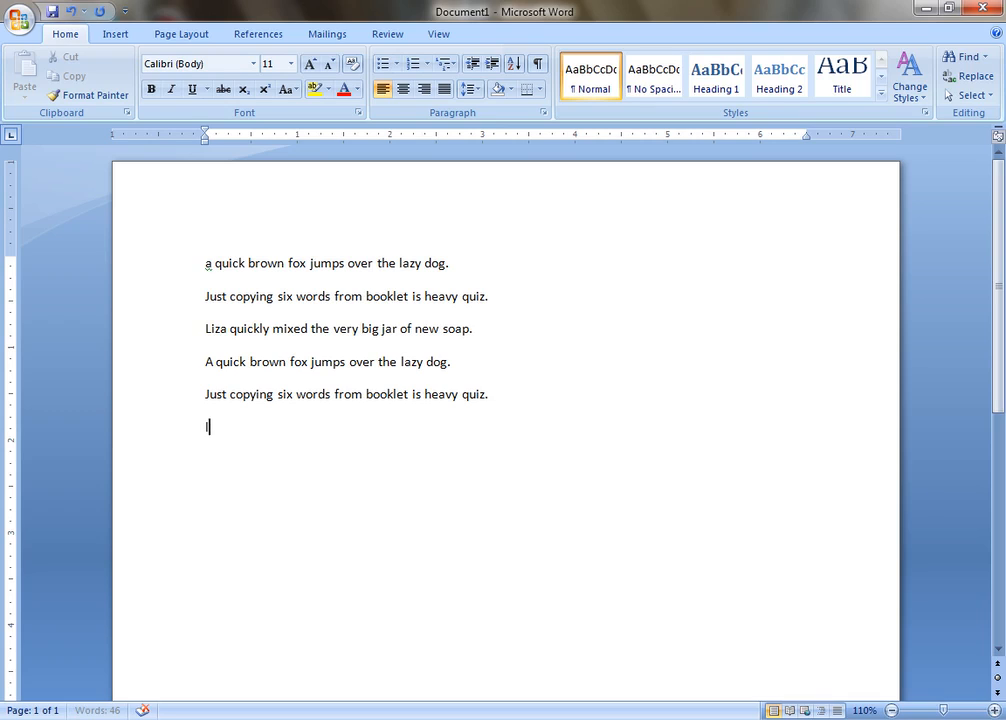
Write the sixth sentence "Liza quickly mixed the very big jar of new soap."
type("Liza qu")
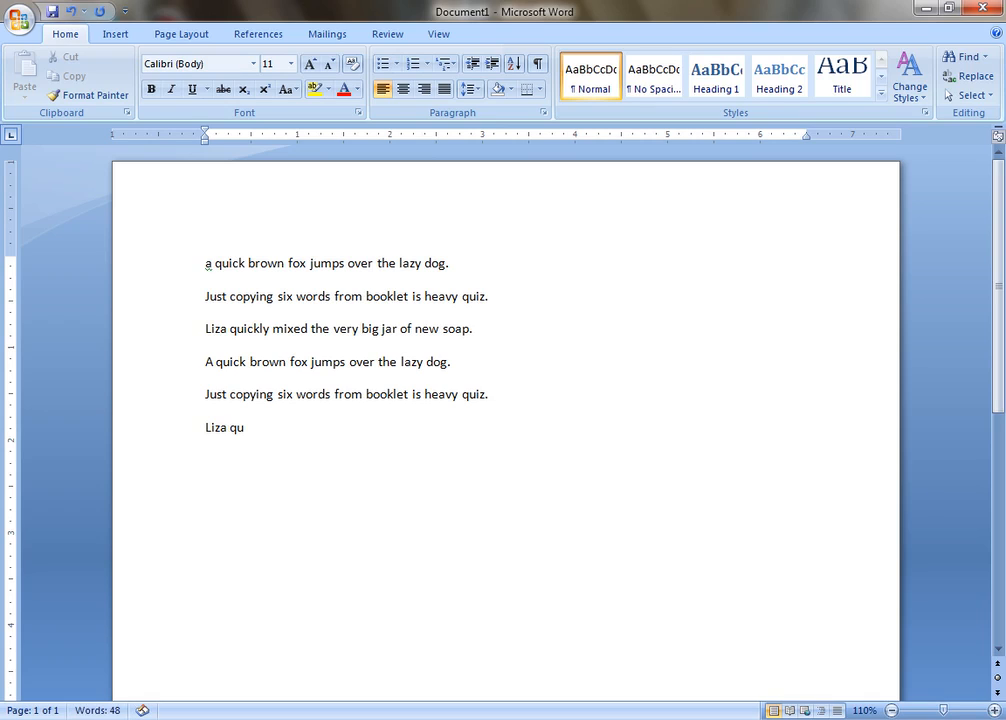
type("ickly mi")
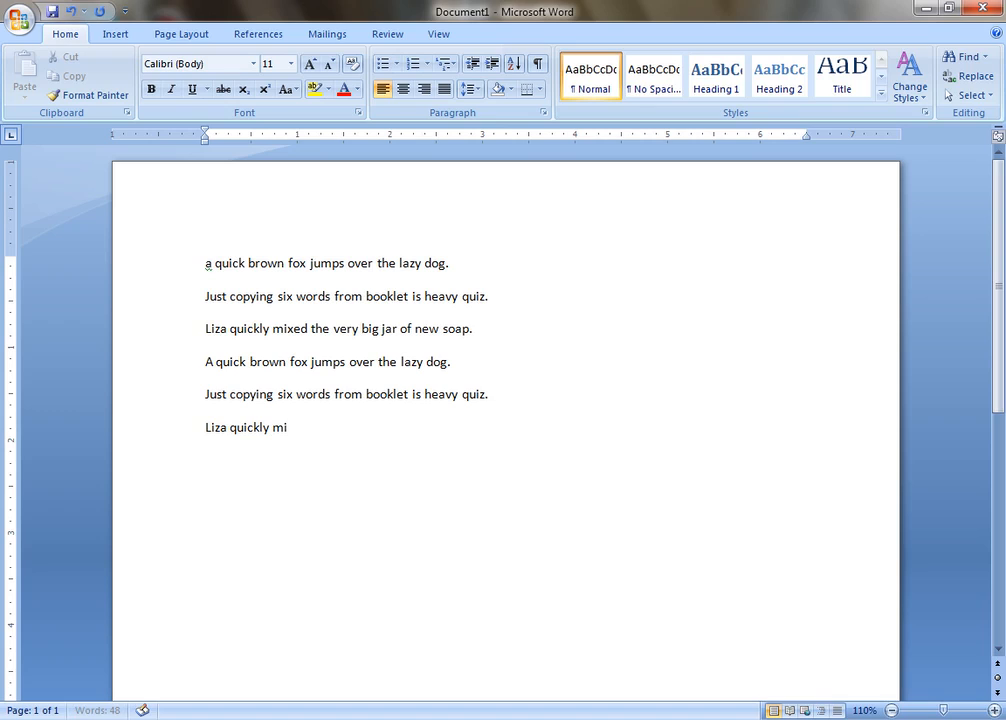
type("xed the very b")
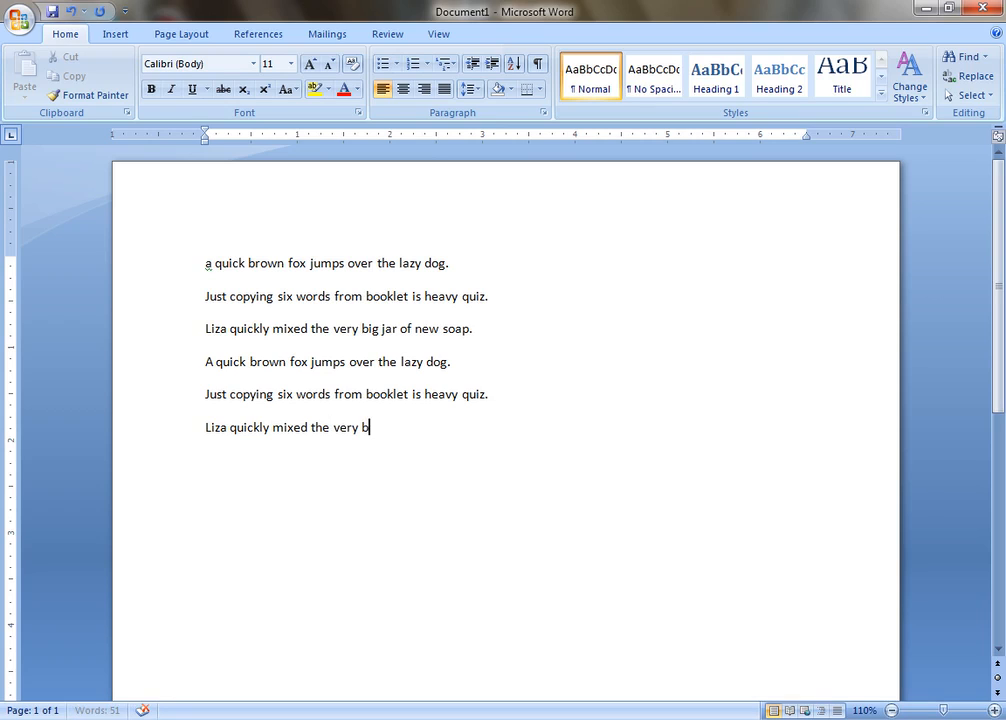
type("ig jar")
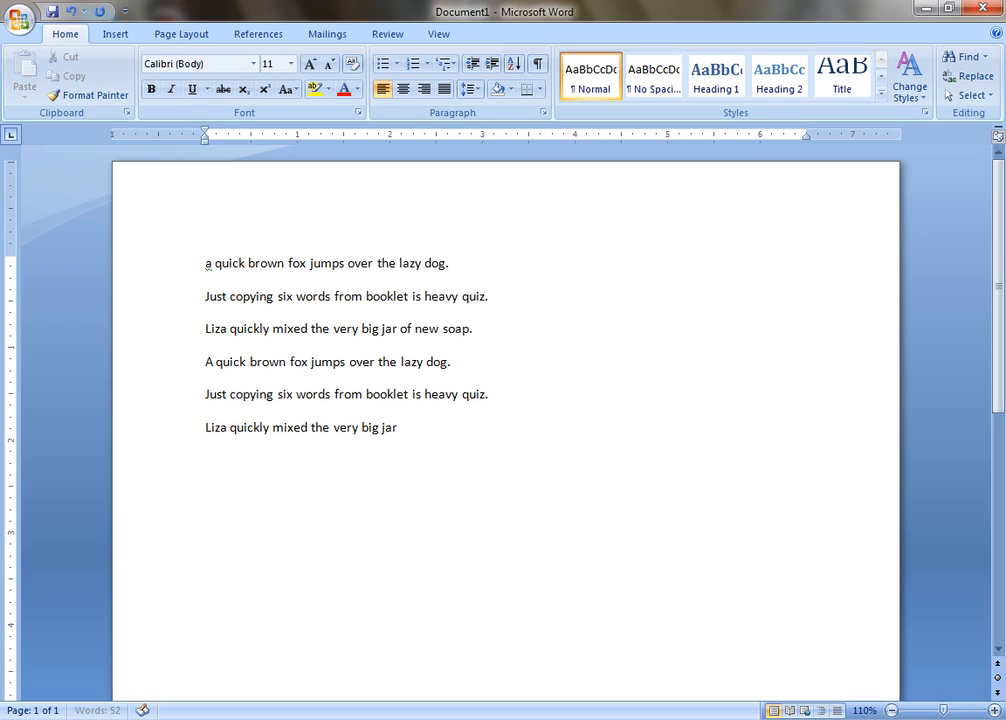
type("of")
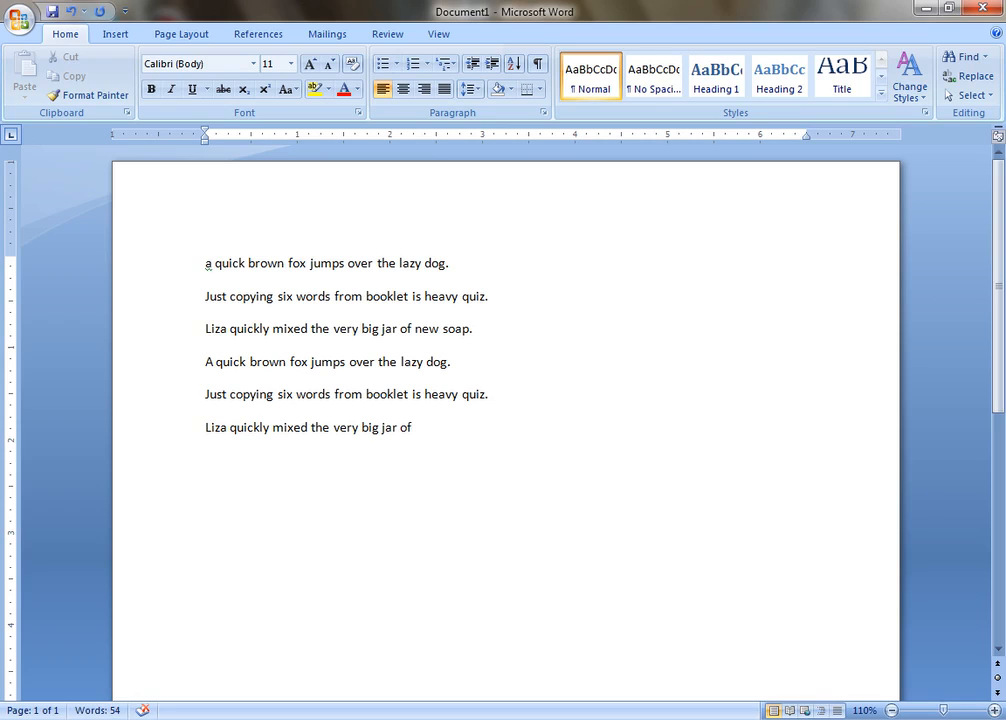
type("new")
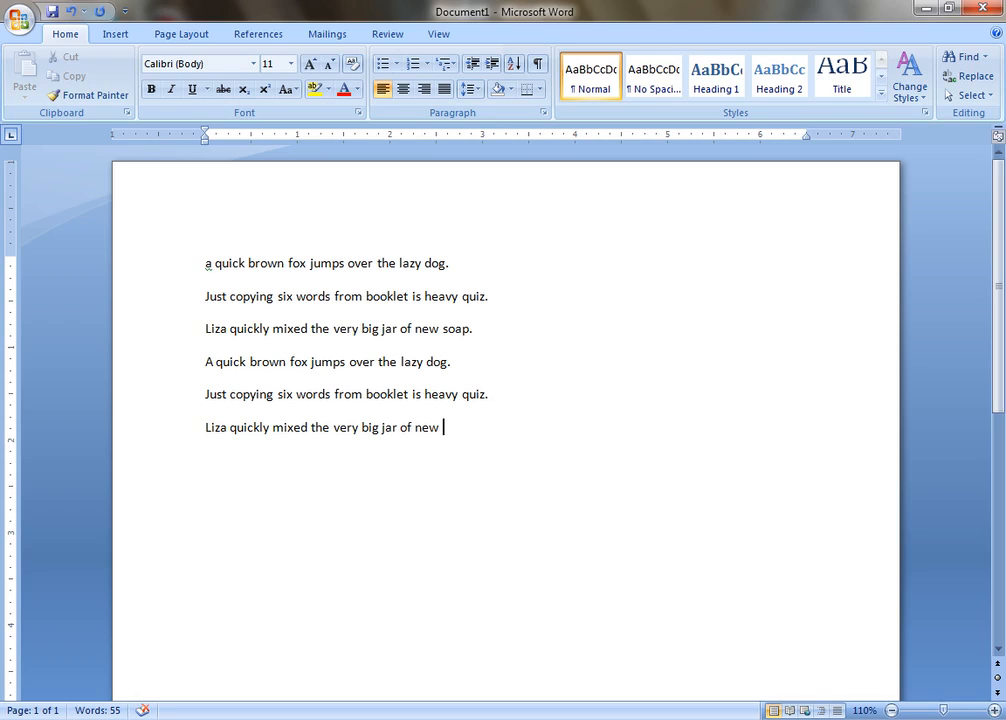
type("soap.")
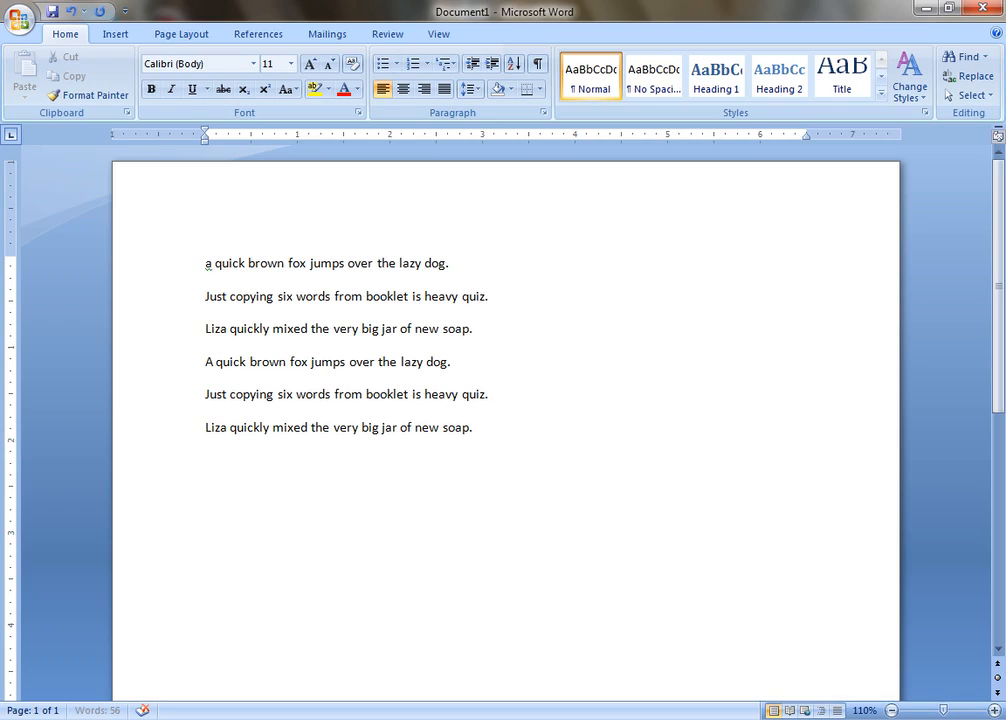
Replace the lowercase "a" opening the first sentence with a capital "A"
left_click(472, 428)
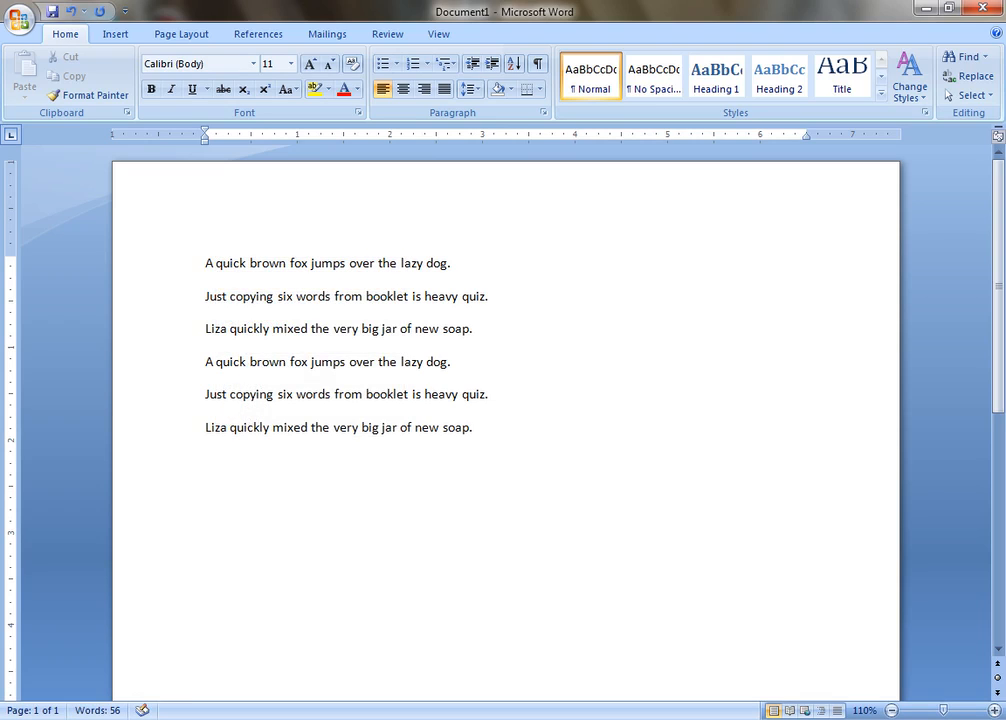
left_click(206, 262)
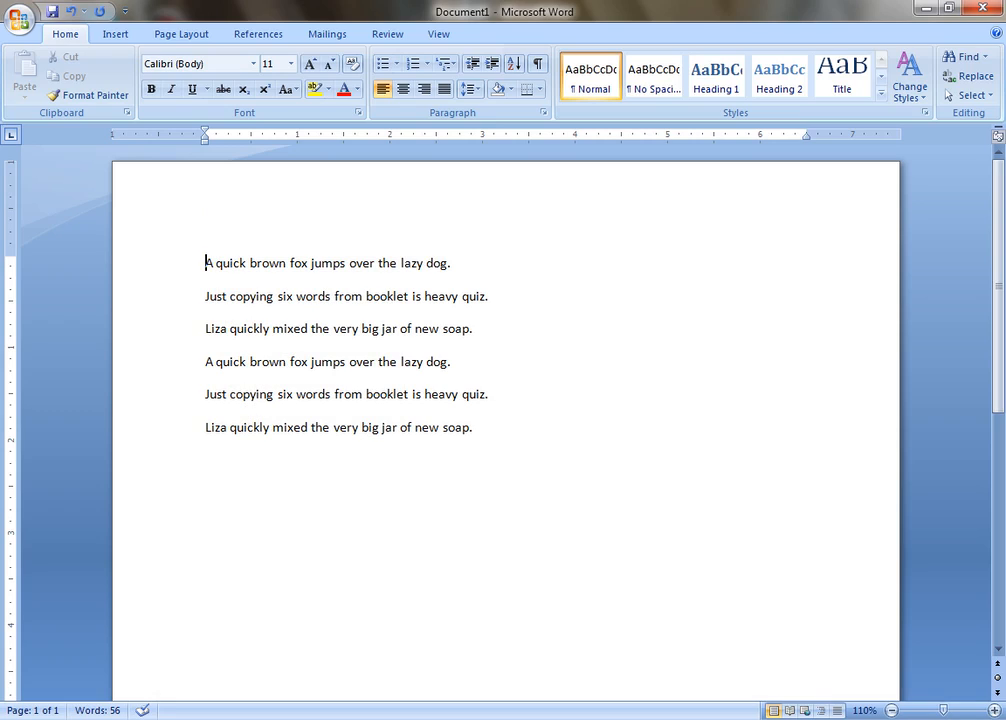